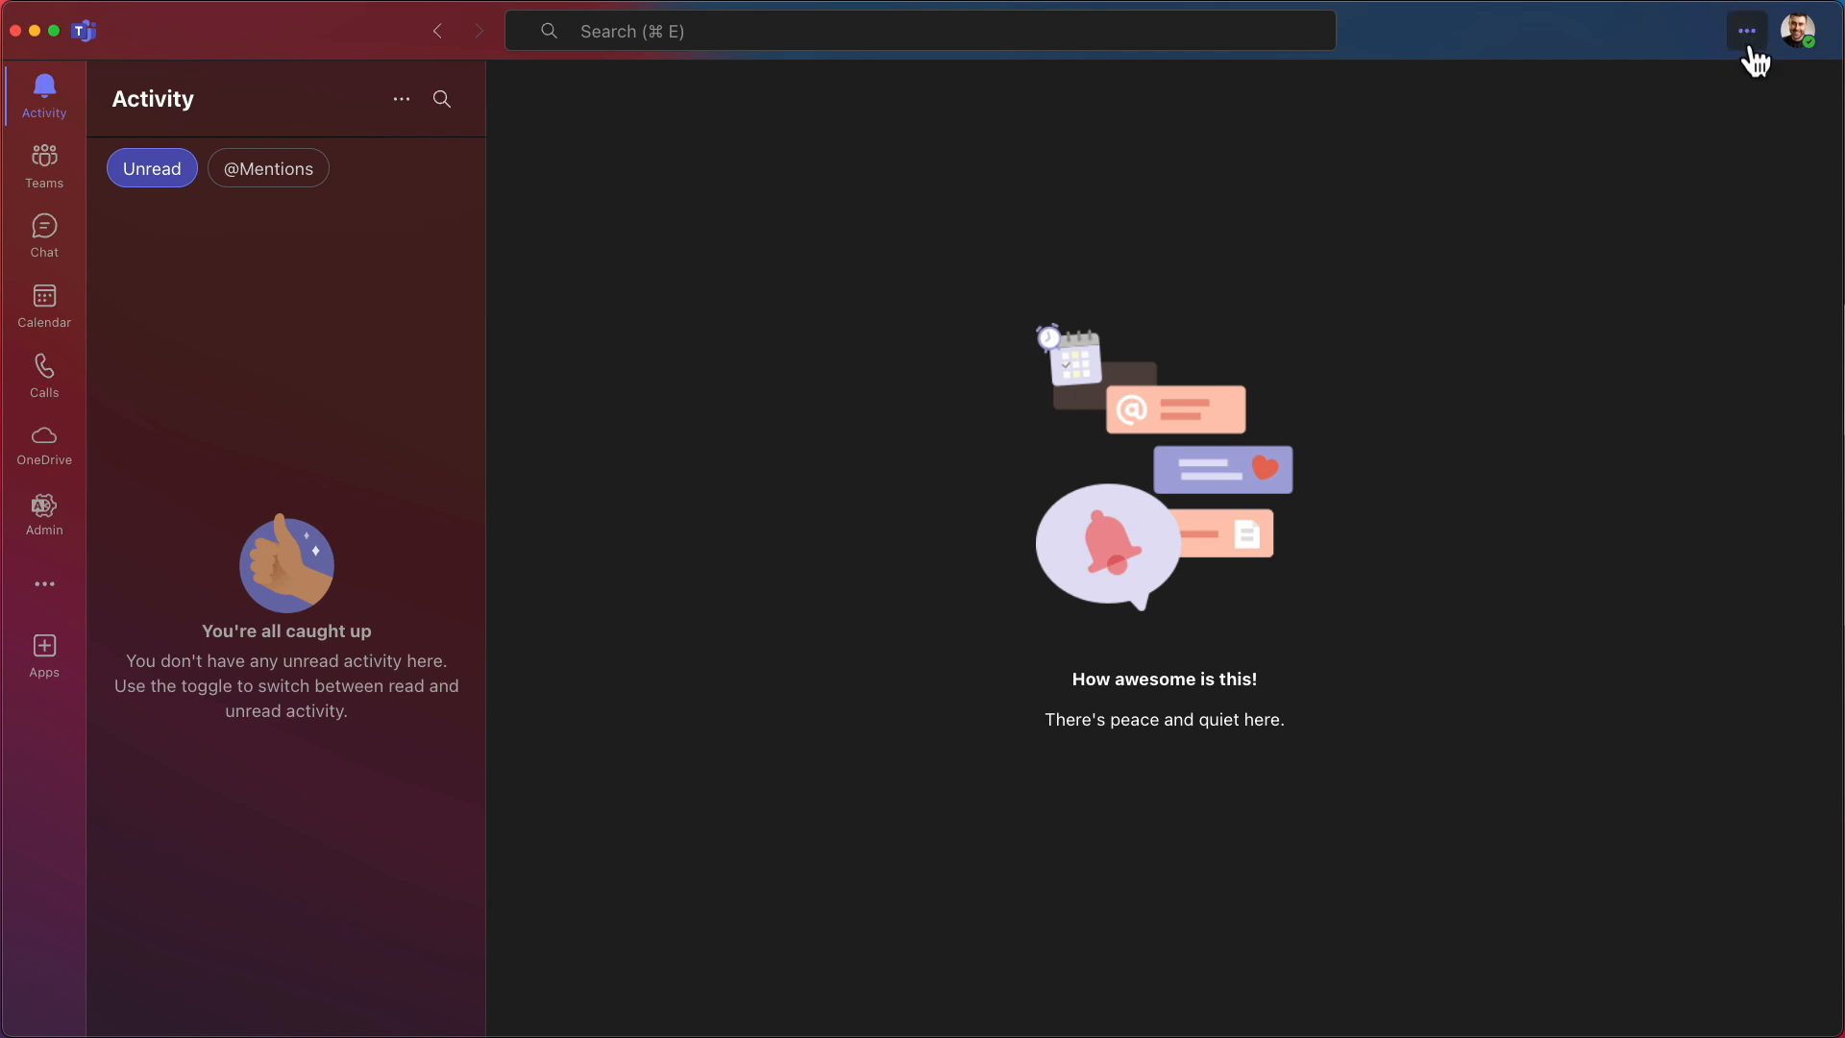
{"action": "mouse_move", "coordinate": [1748, 32]}
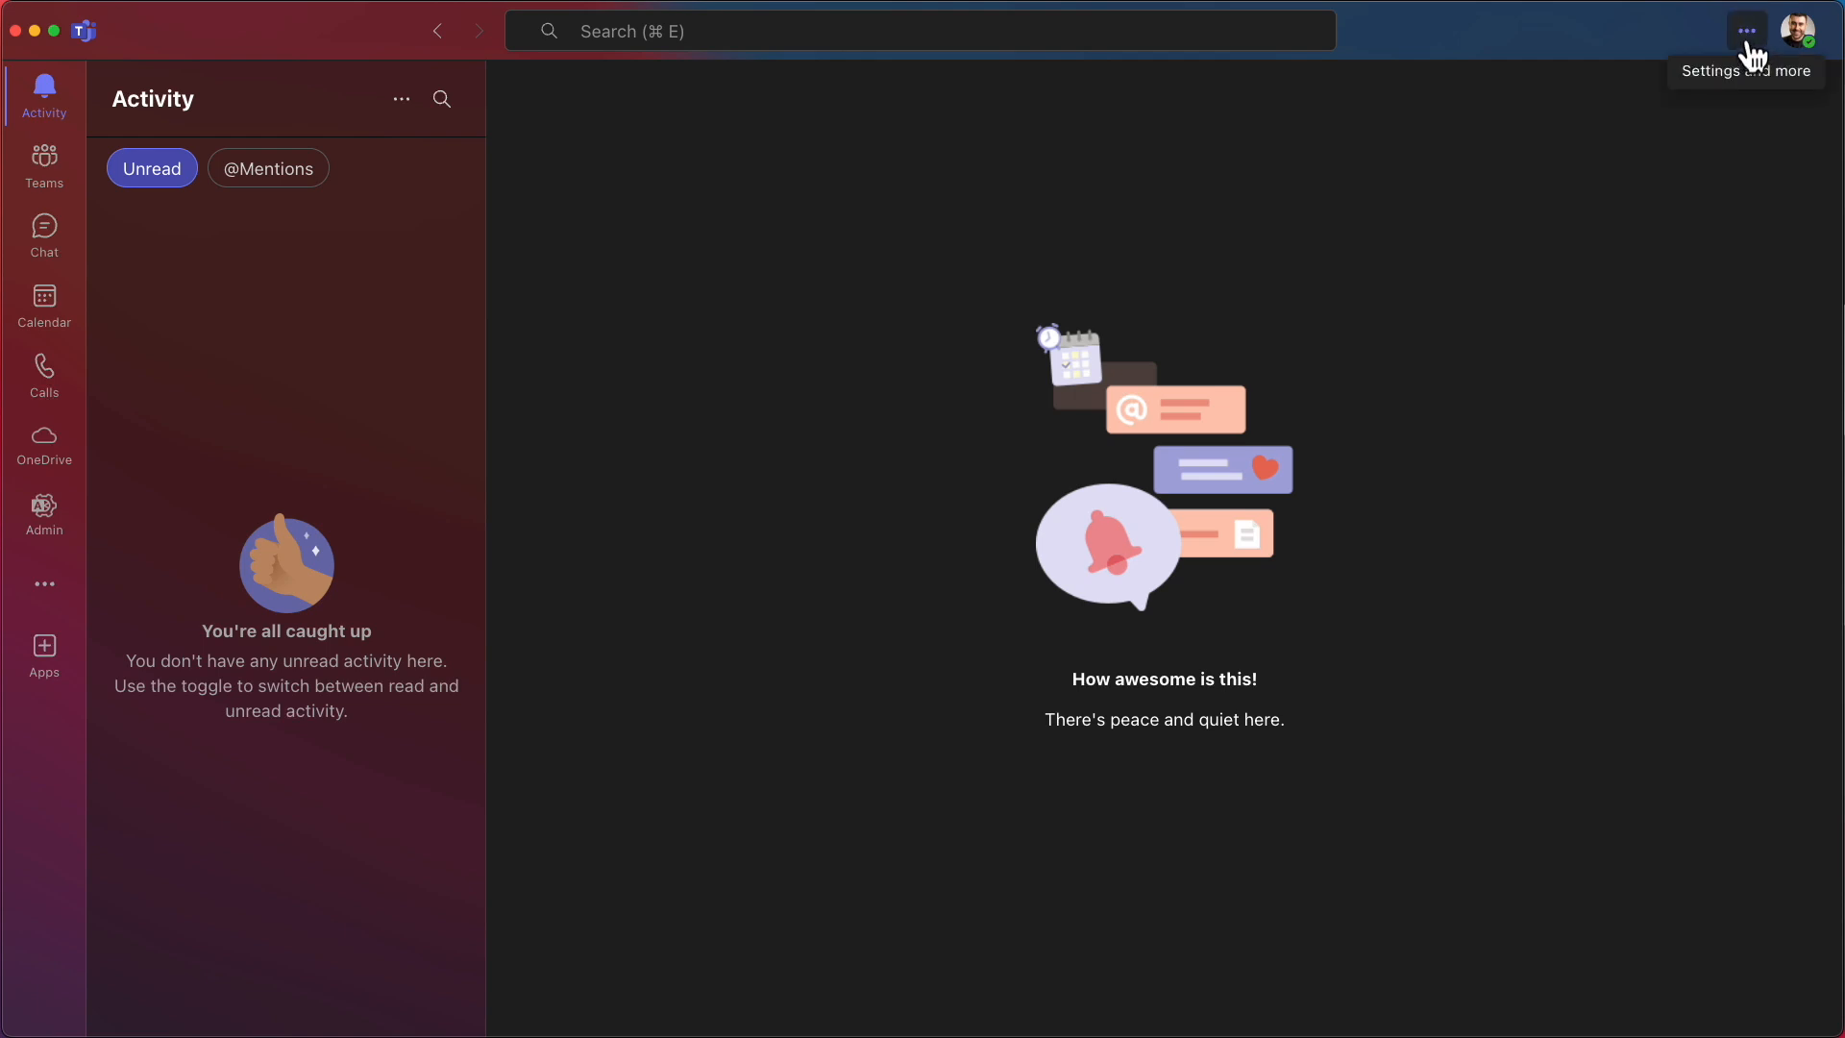
Bring the Out of office option into view on the General settings page
{"action": "left_click", "coordinate": [1748, 31]}
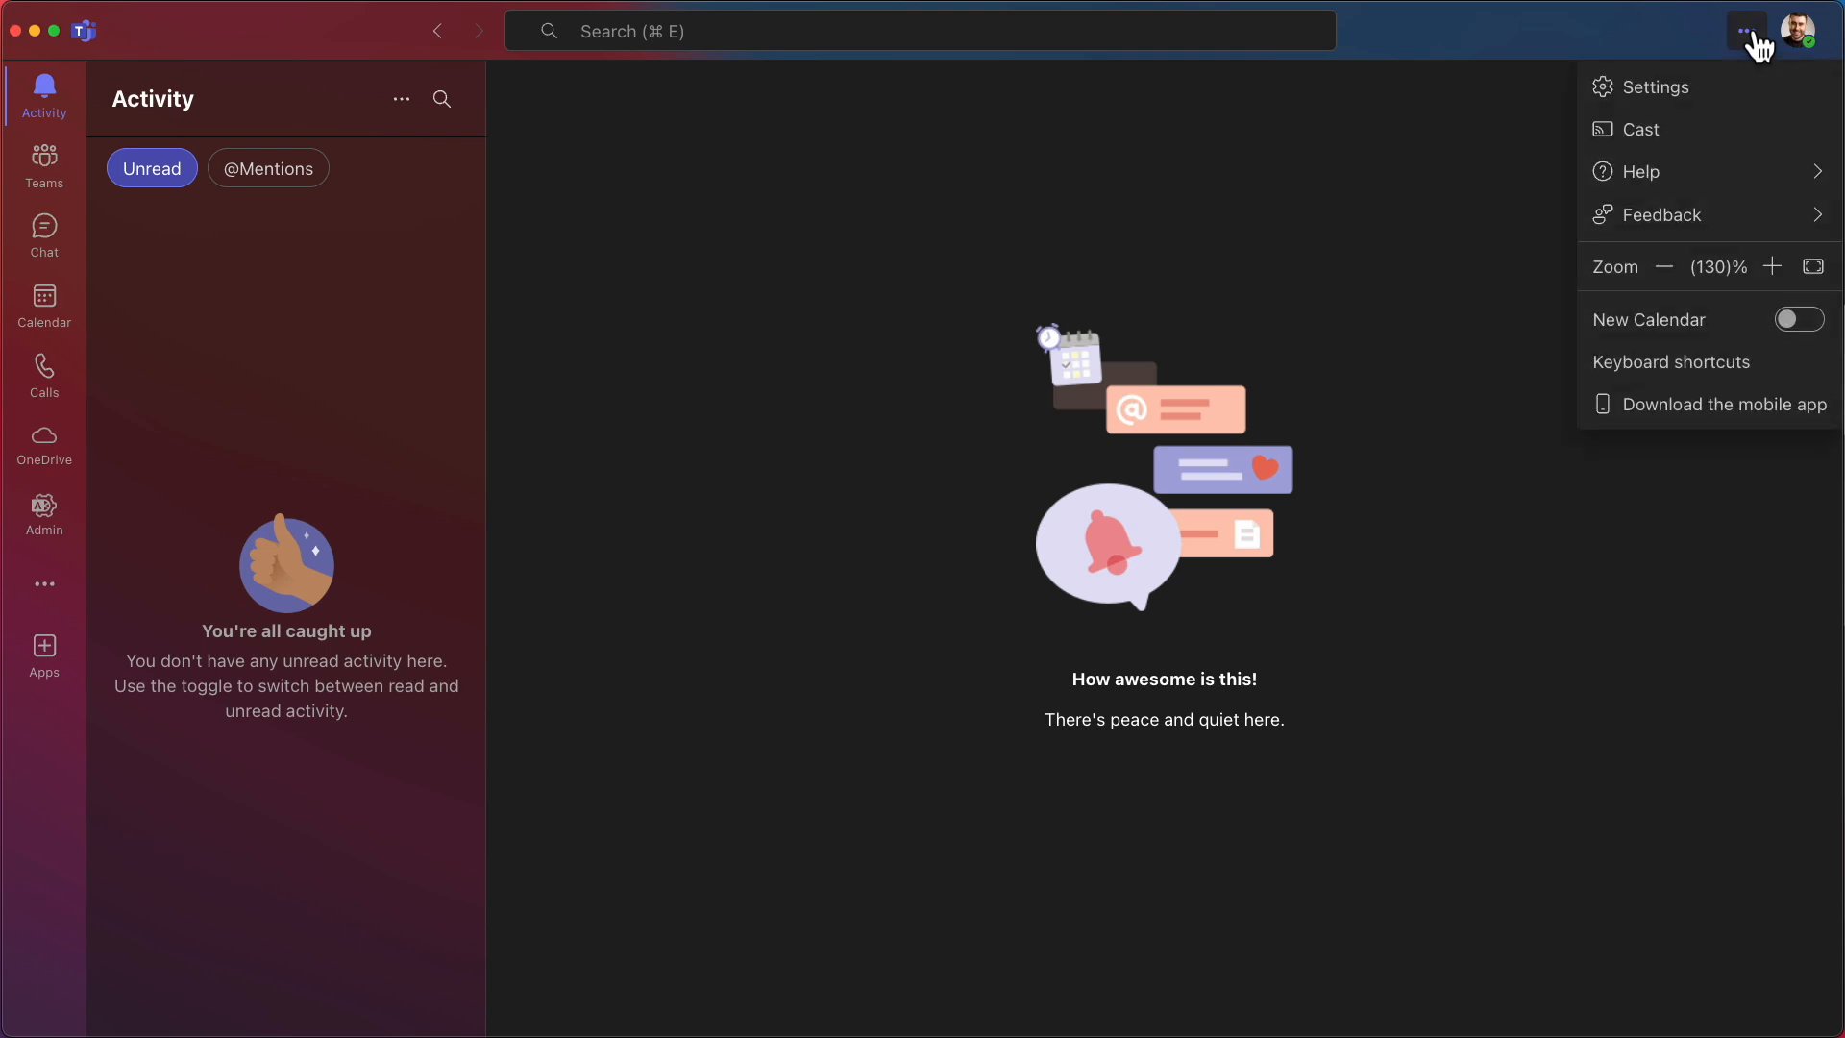
{"action": "left_click", "coordinate": [1655, 87]}
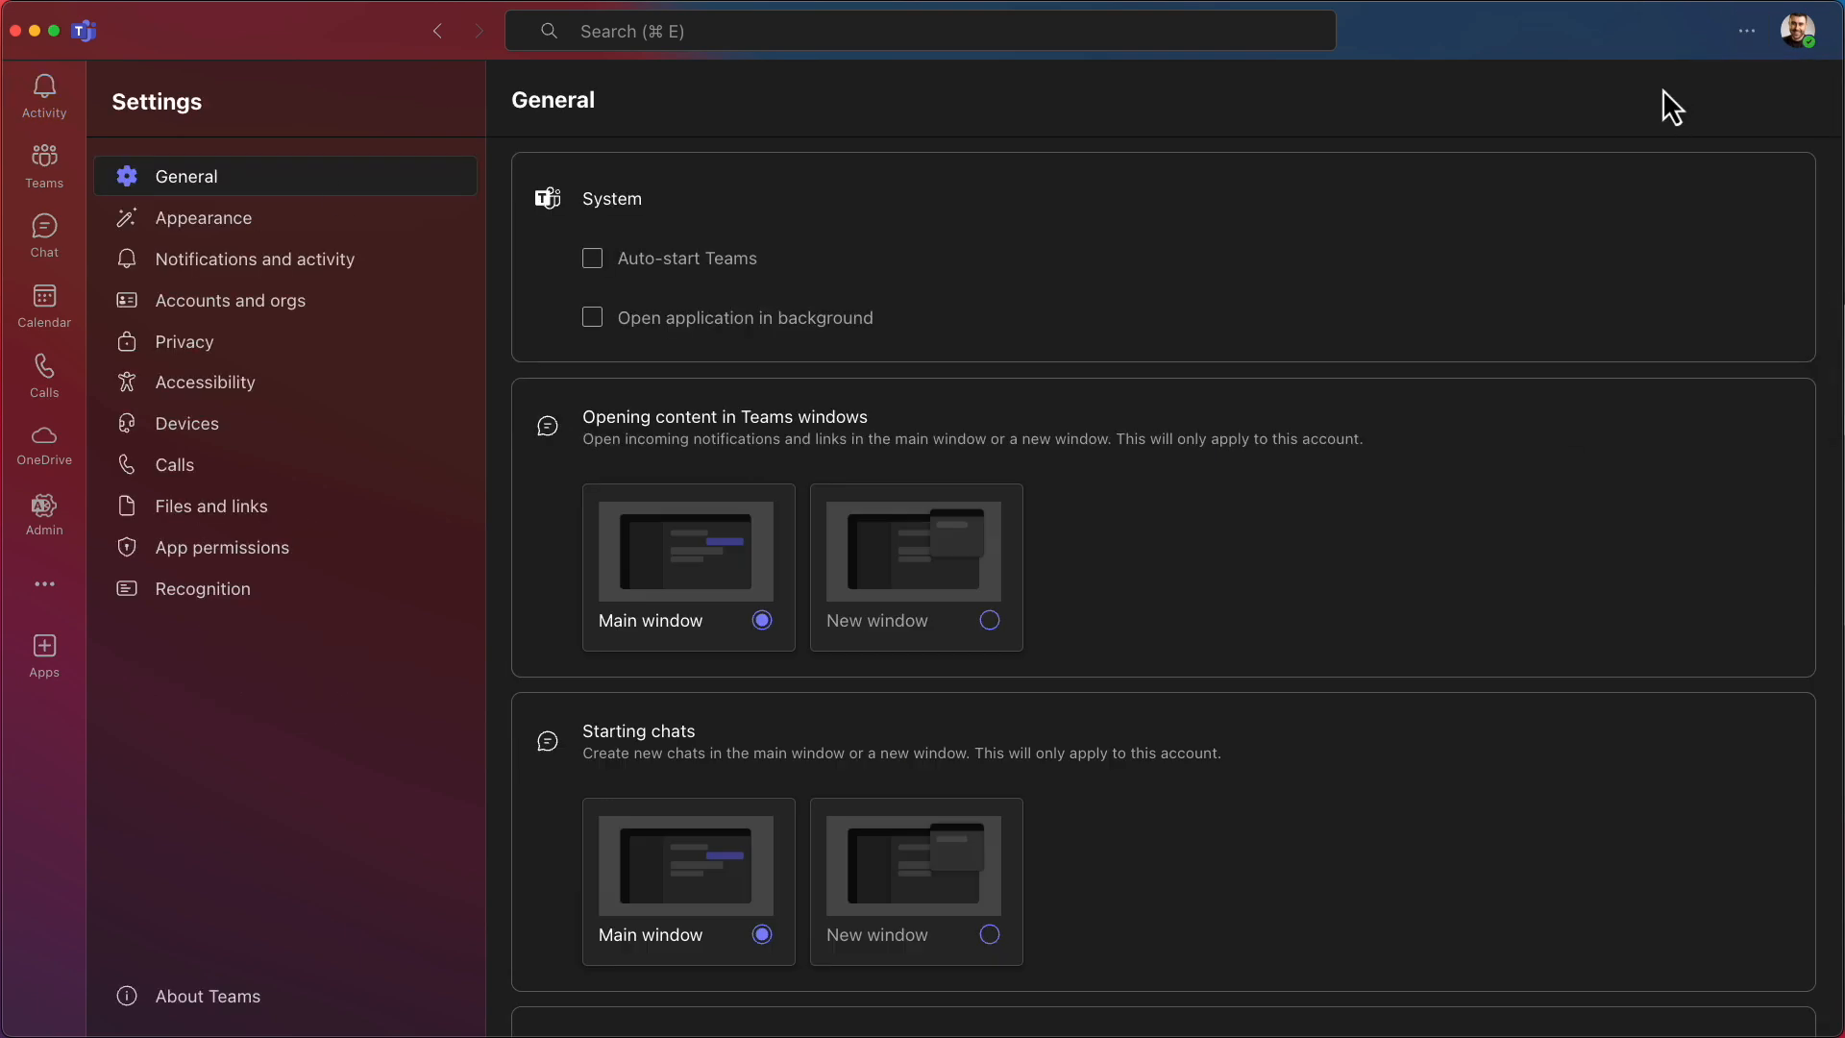
{"action": "mouse_move", "coordinate": [357, 198]}
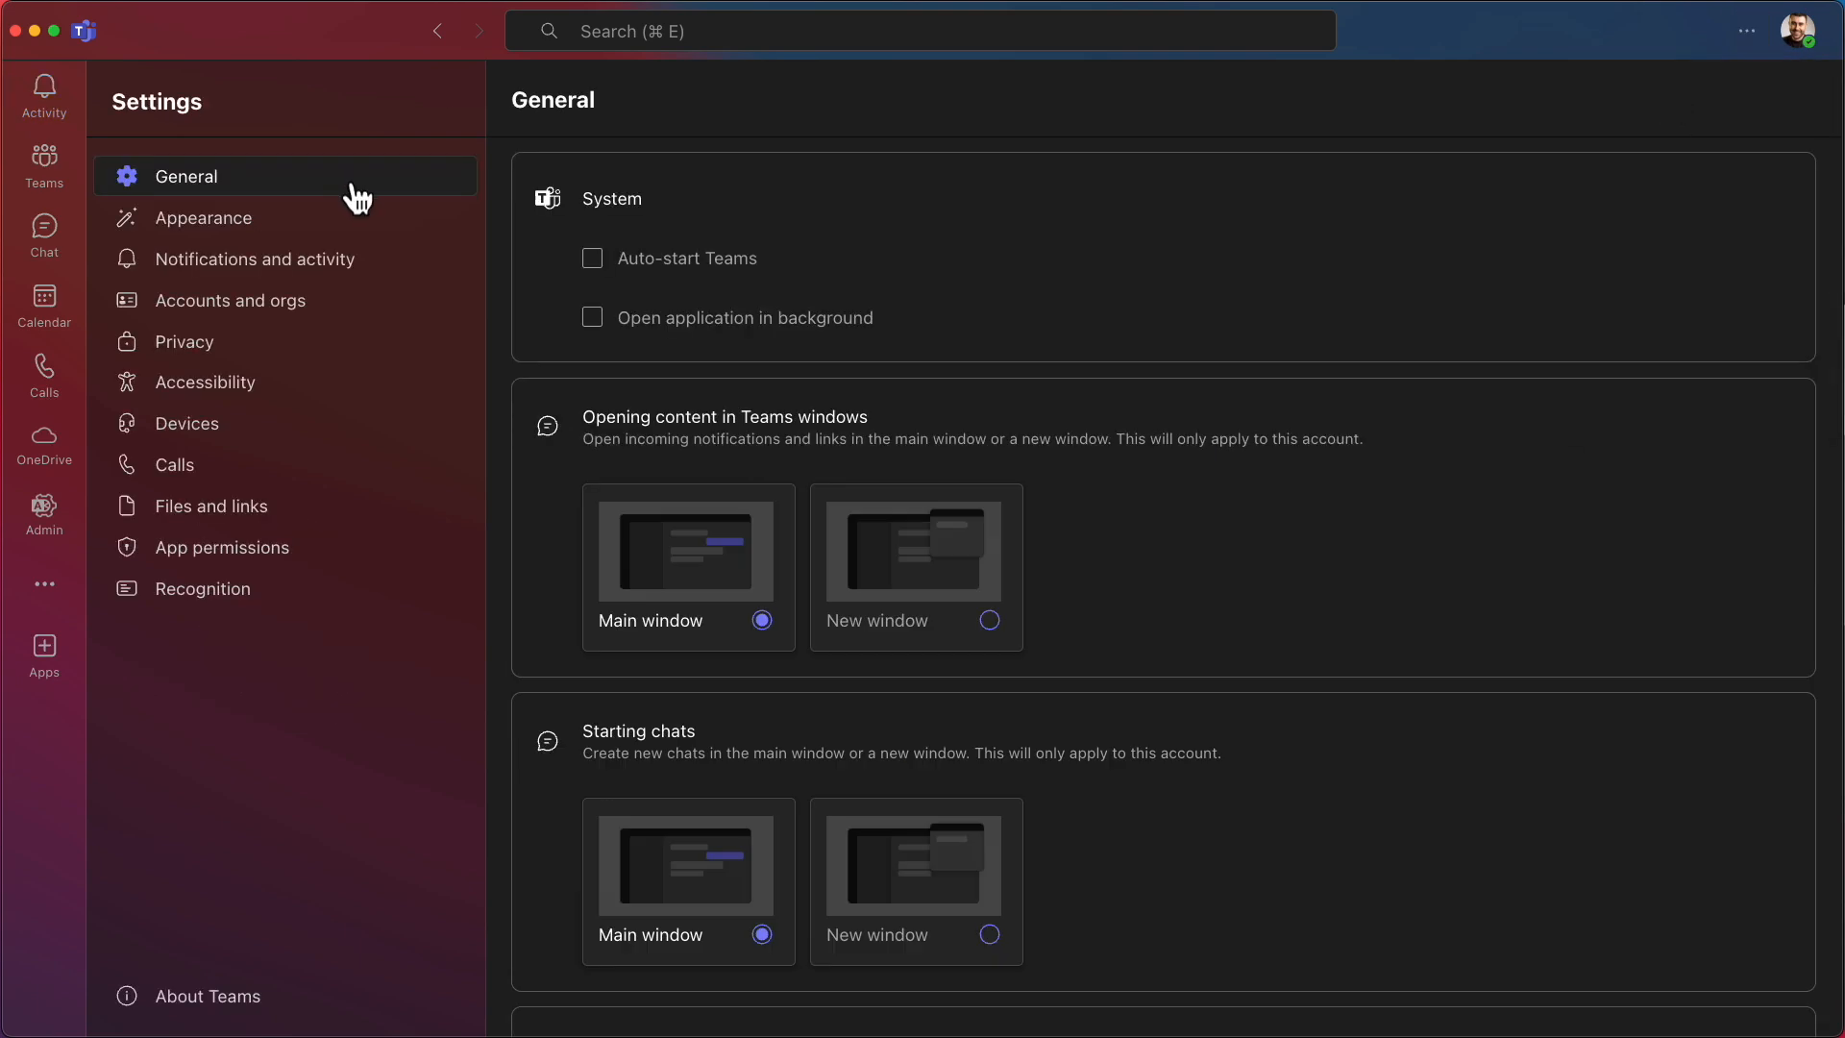
{"action": "scroll", "scroll_direction": "down", "scroll_amount": 3}
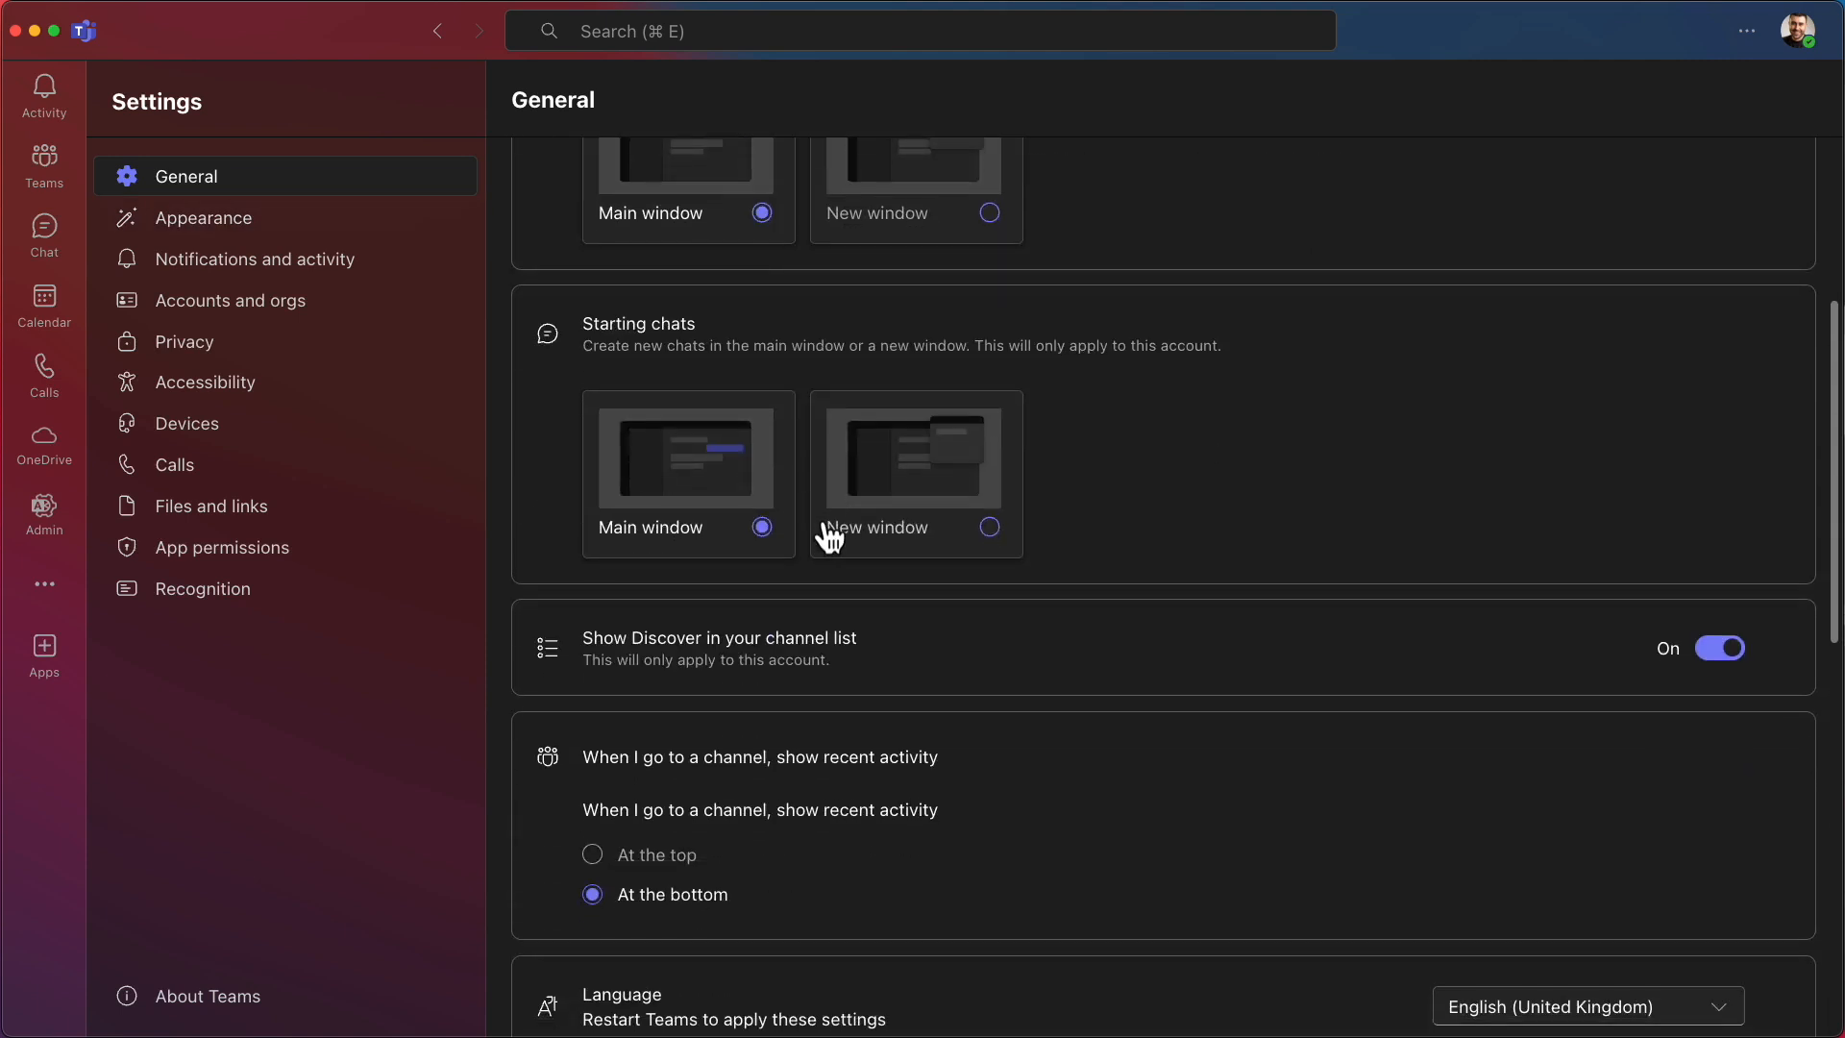
{"action": "scroll", "scroll_direction": "down", "scroll_amount": 3}
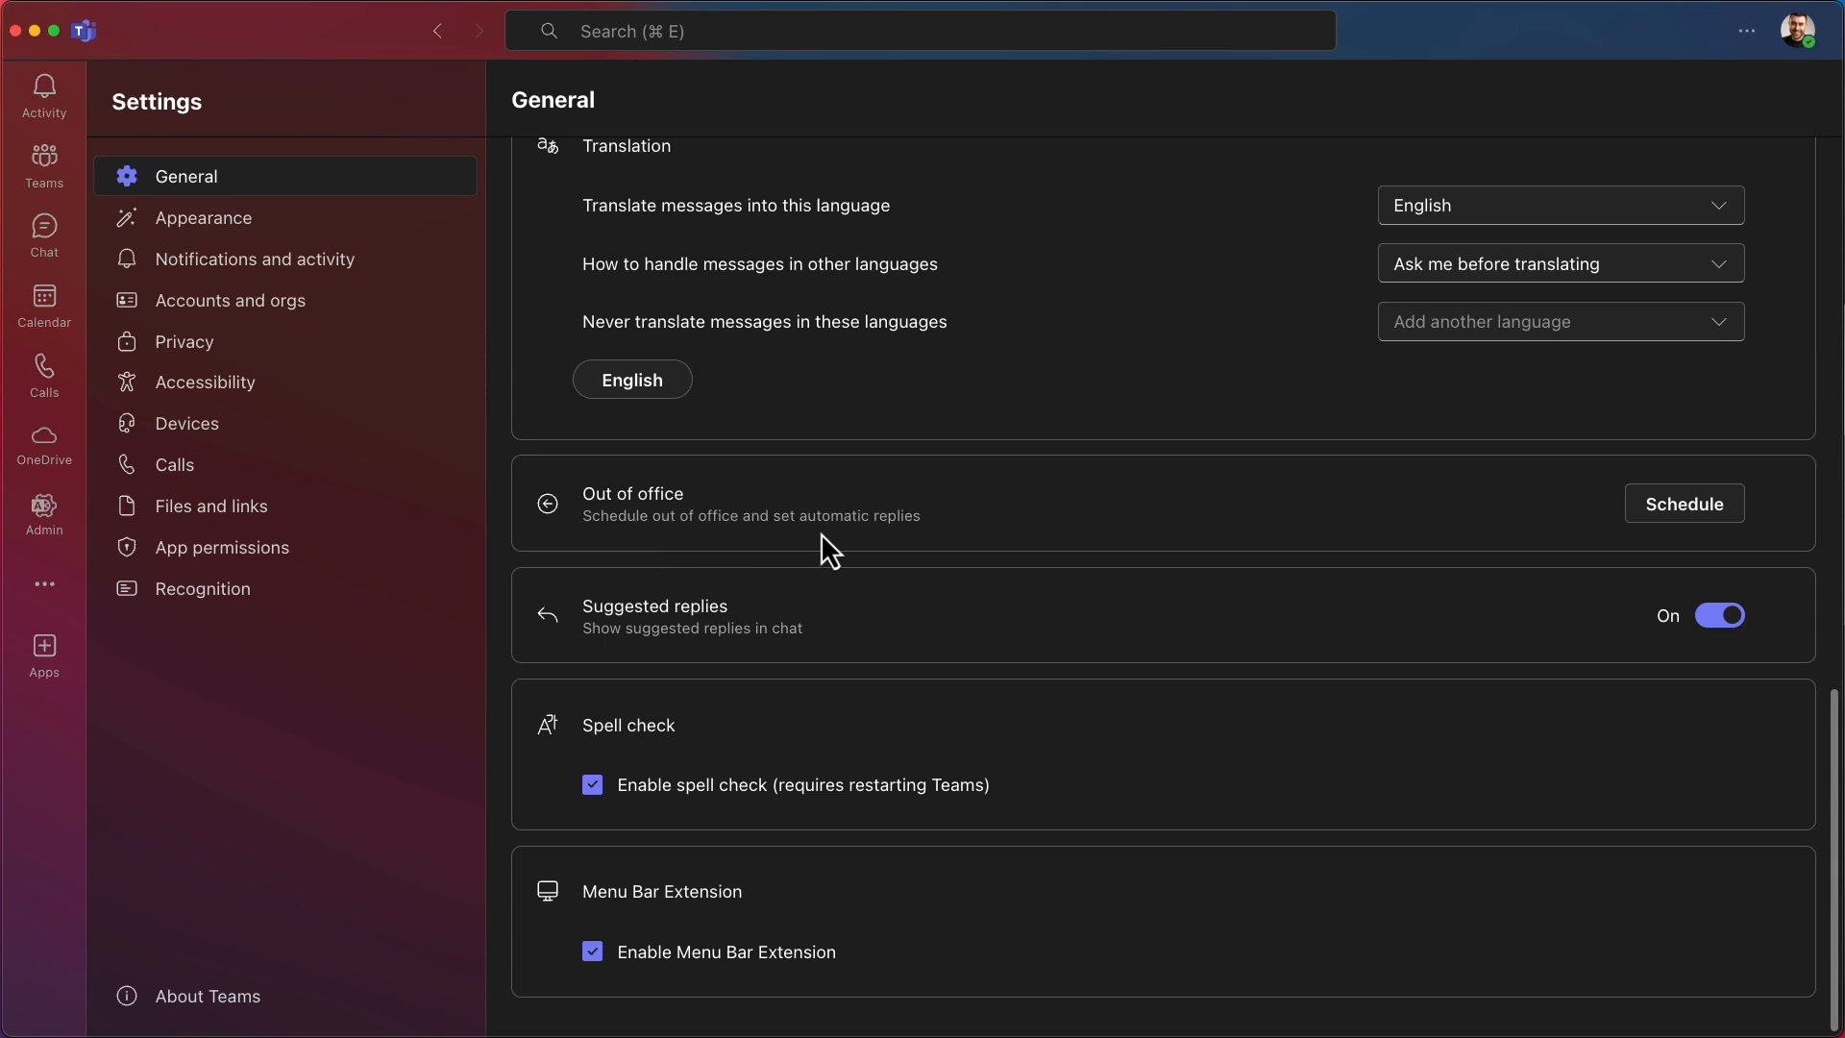
{"action": "mouse_move", "coordinate": [798, 544]}
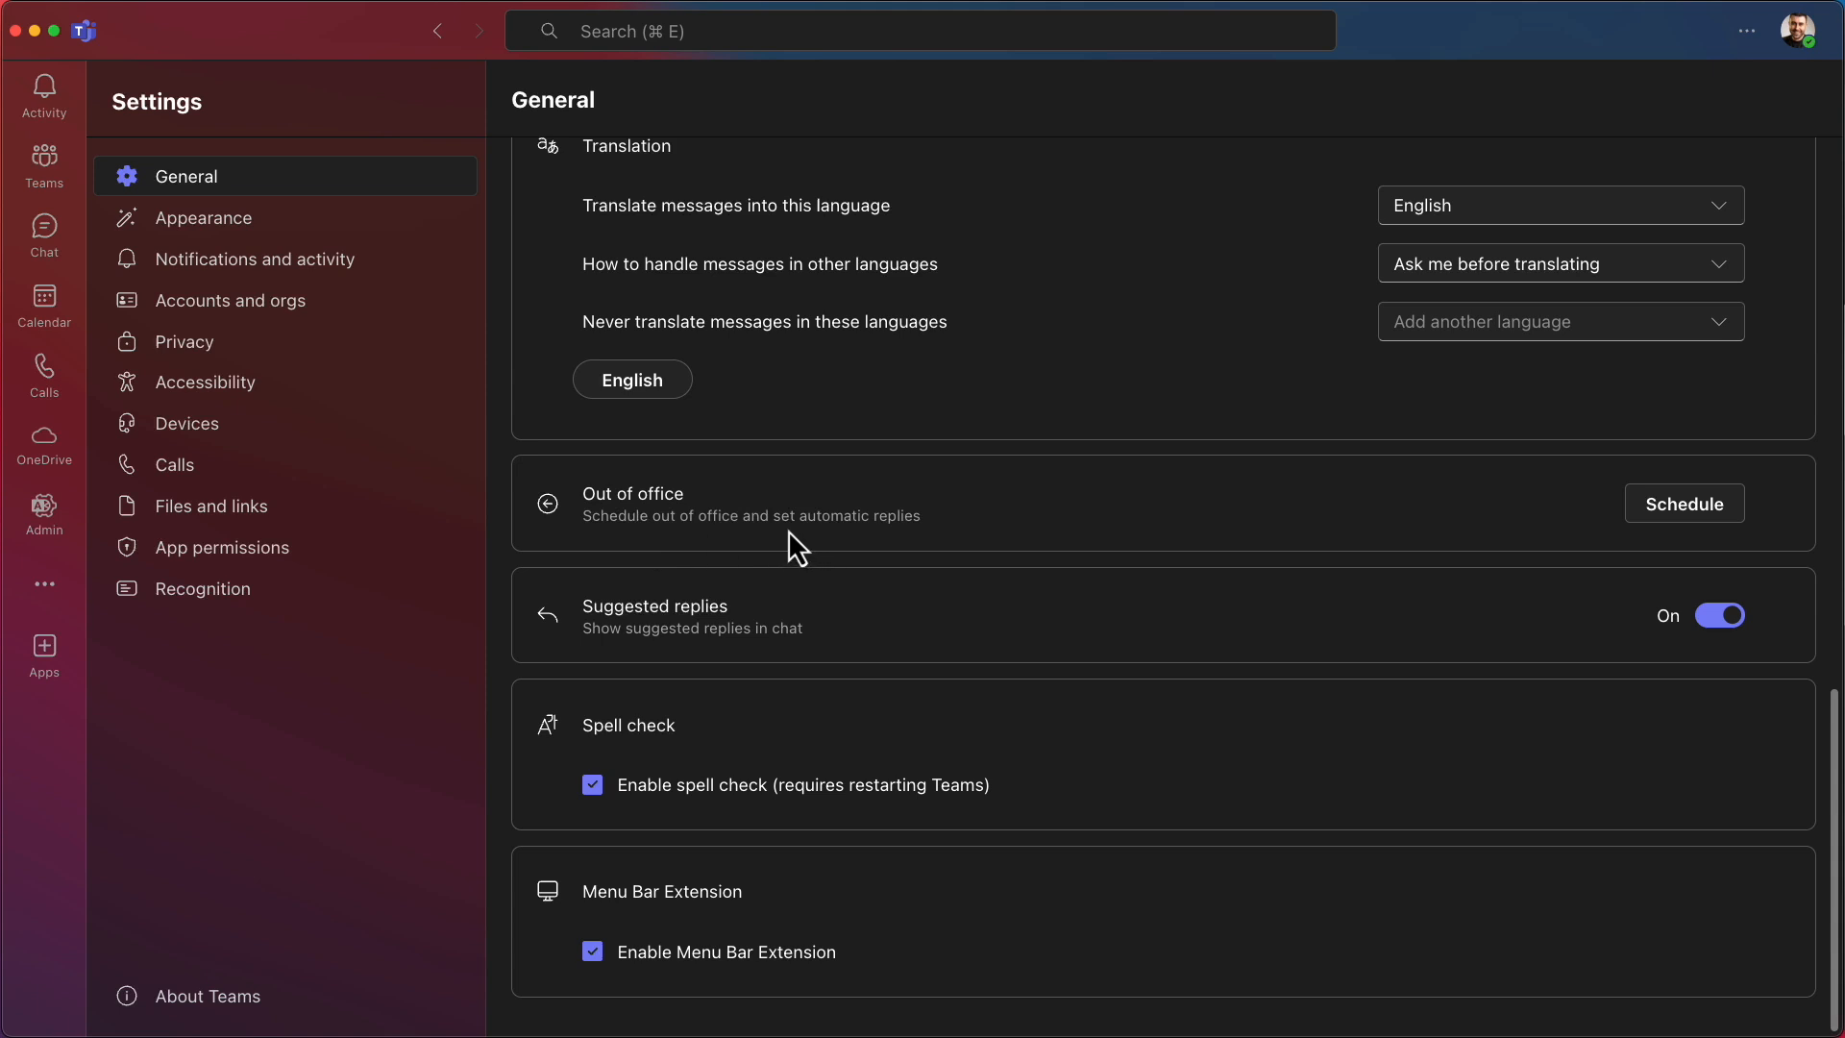
Switch automatic replies On in the scheduling page, leaving the time-period checkbox unticked
{"action": "left_click", "coordinate": [1684, 503]}
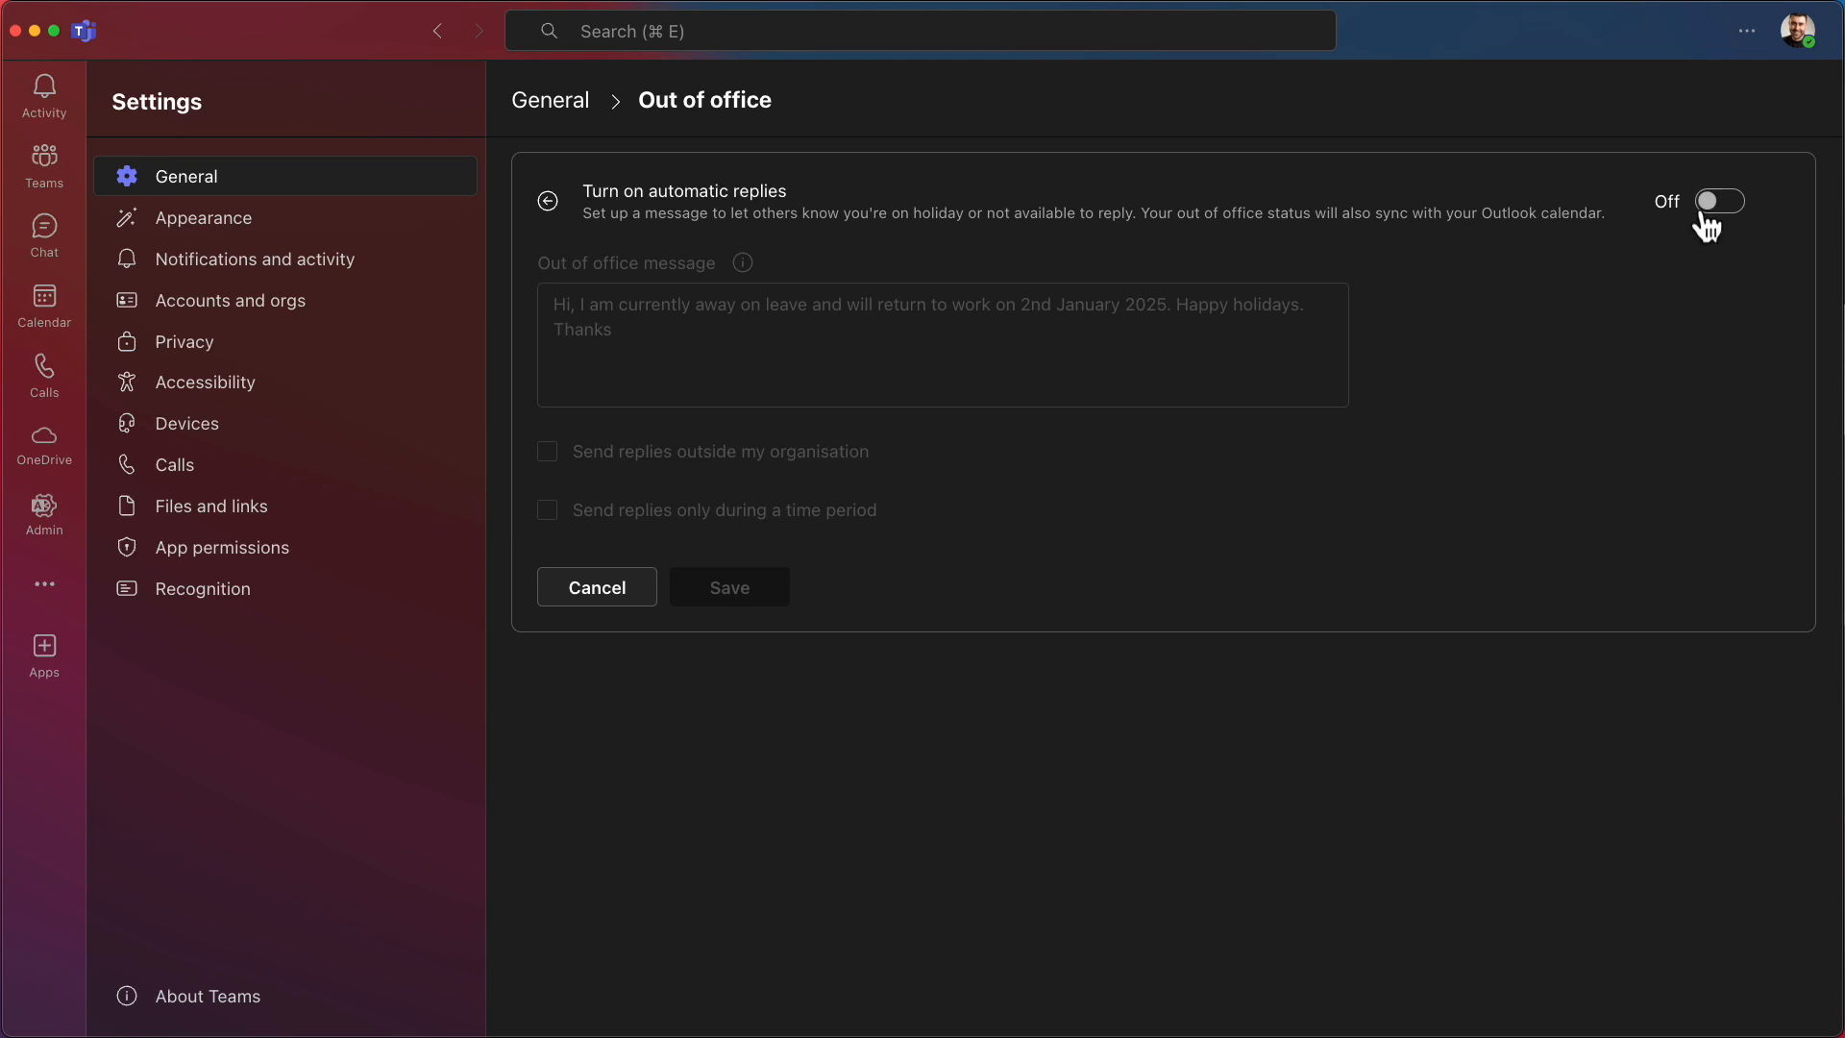
{"action": "left_click", "coordinate": [1718, 202]}
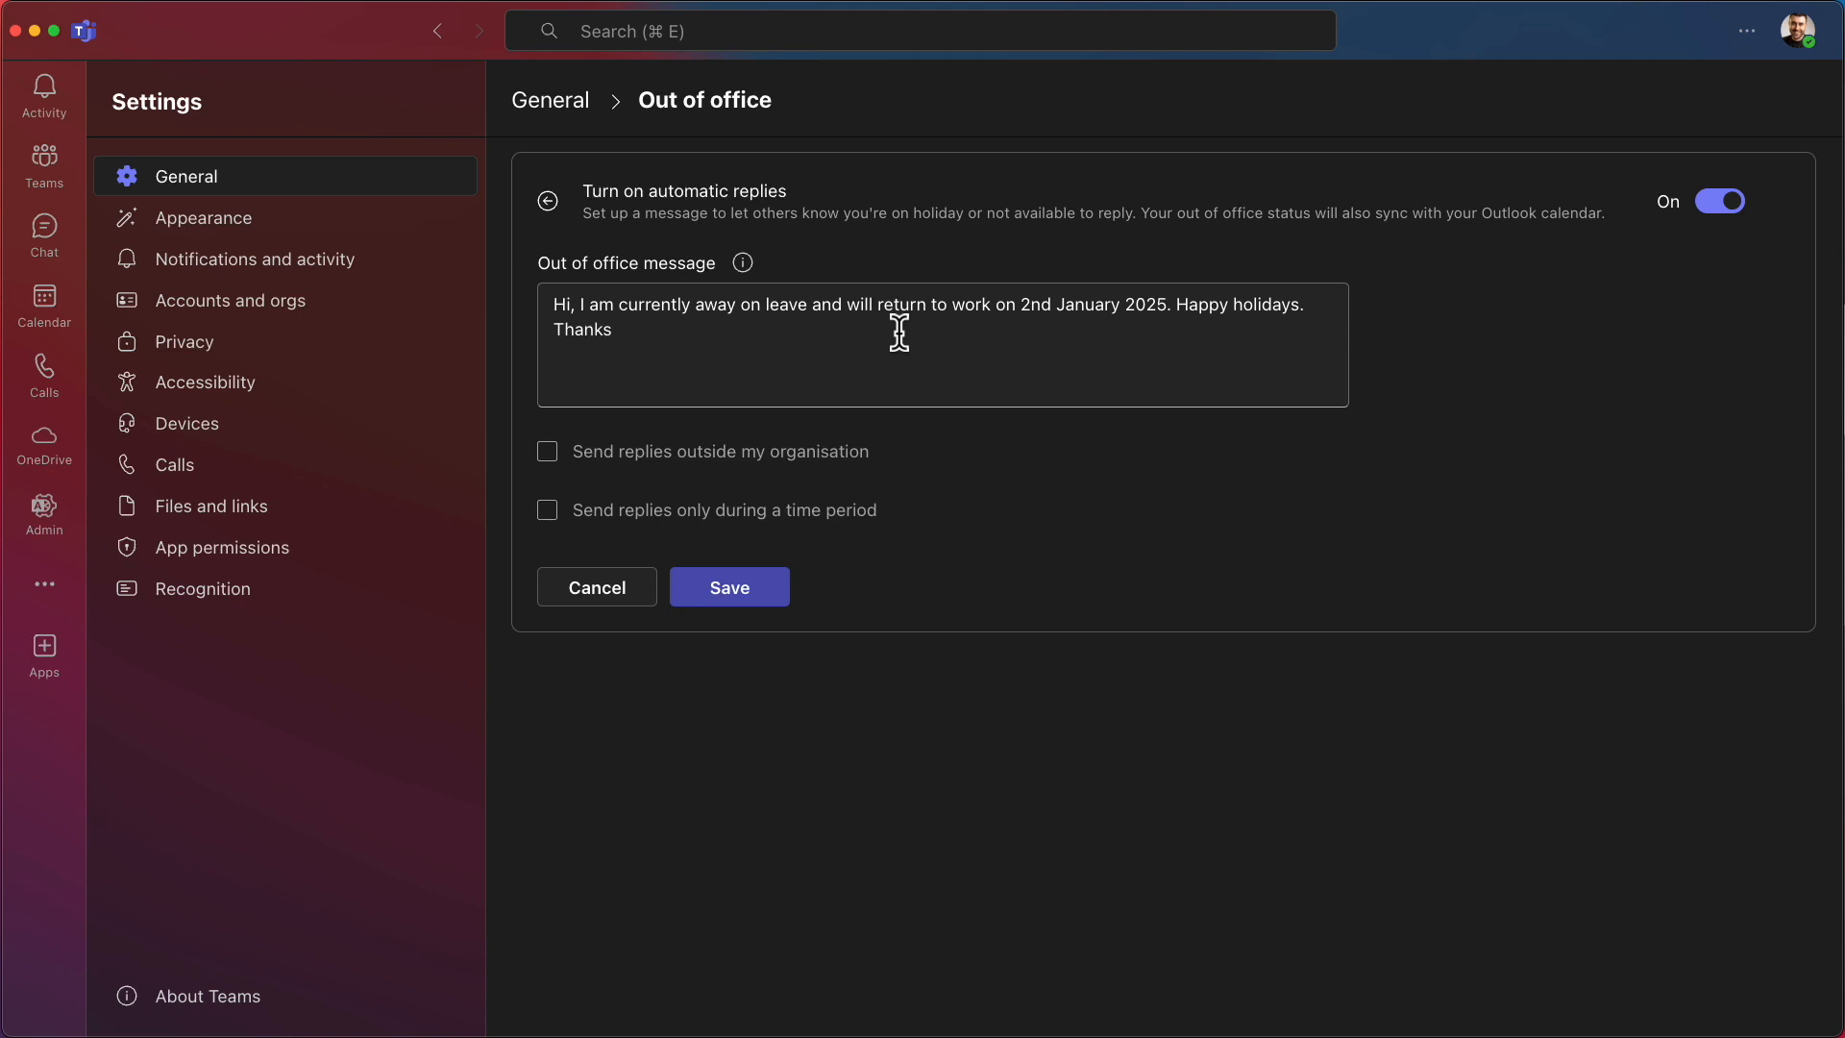
{"action": "mouse_move", "coordinate": [617, 467]}
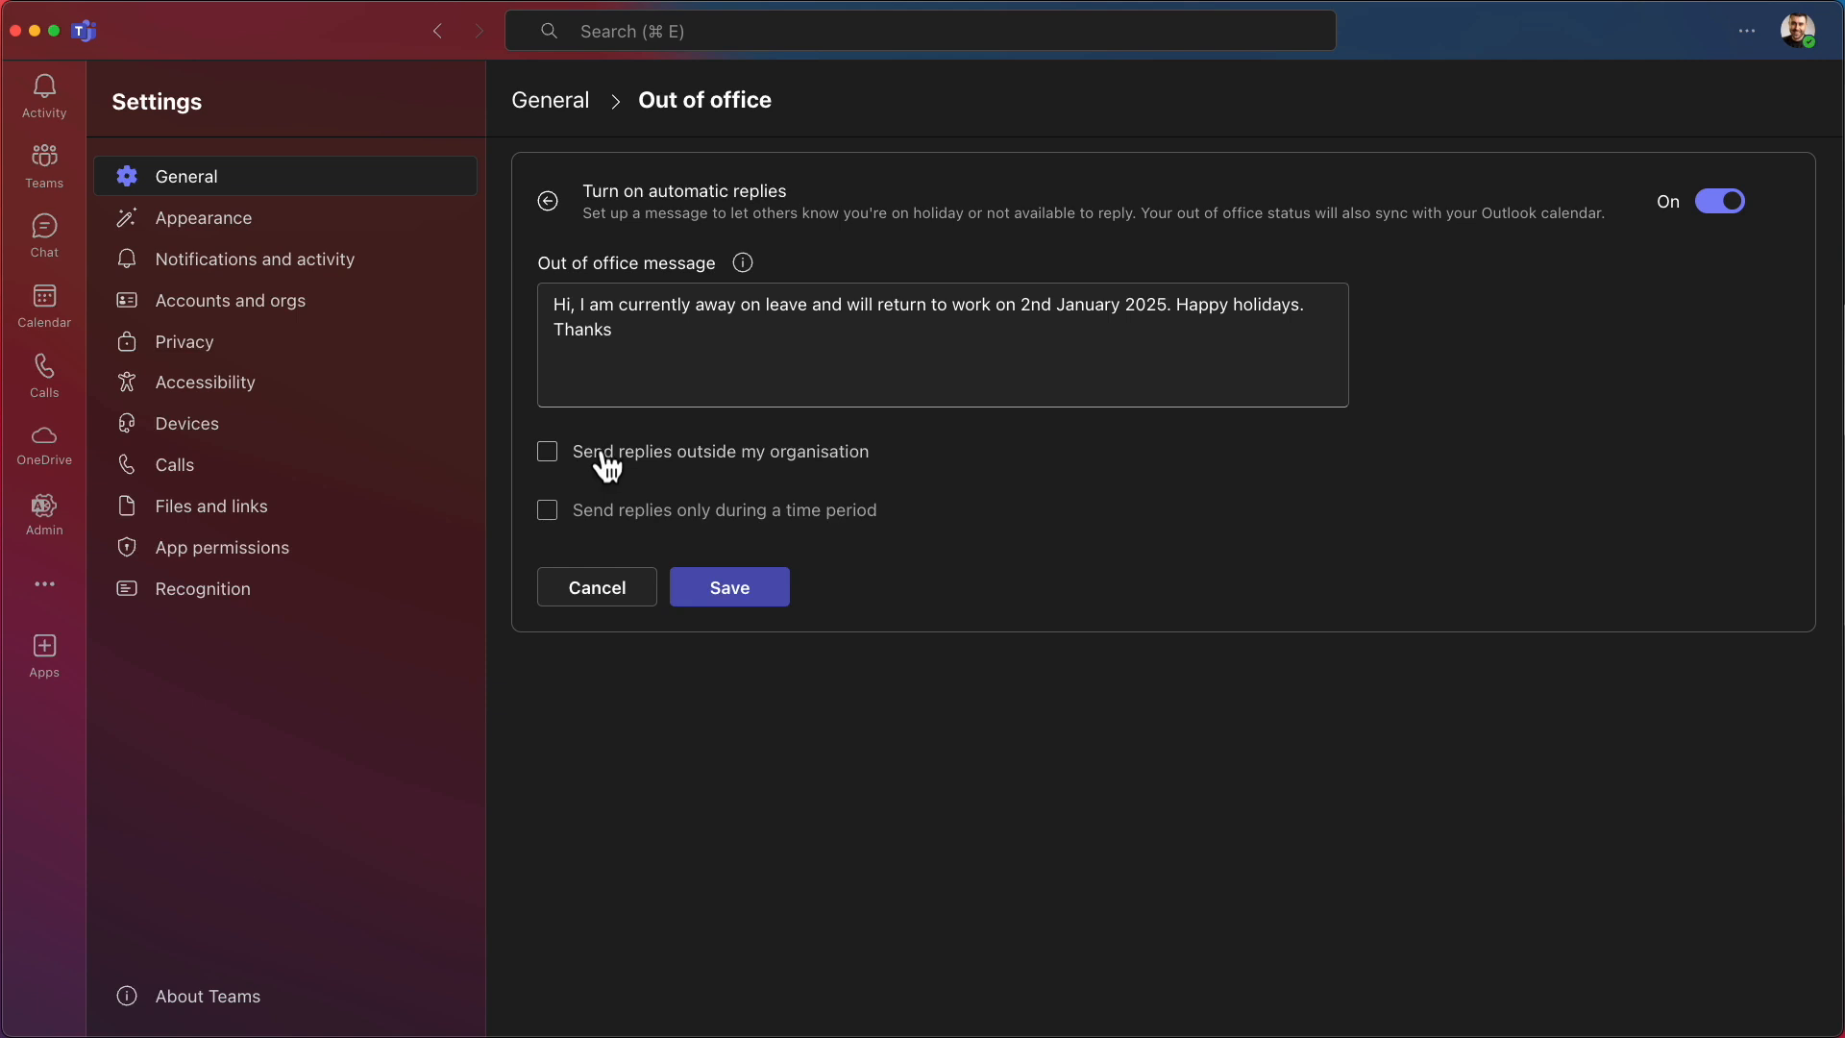
{"action": "mouse_move", "coordinate": [604, 523]}
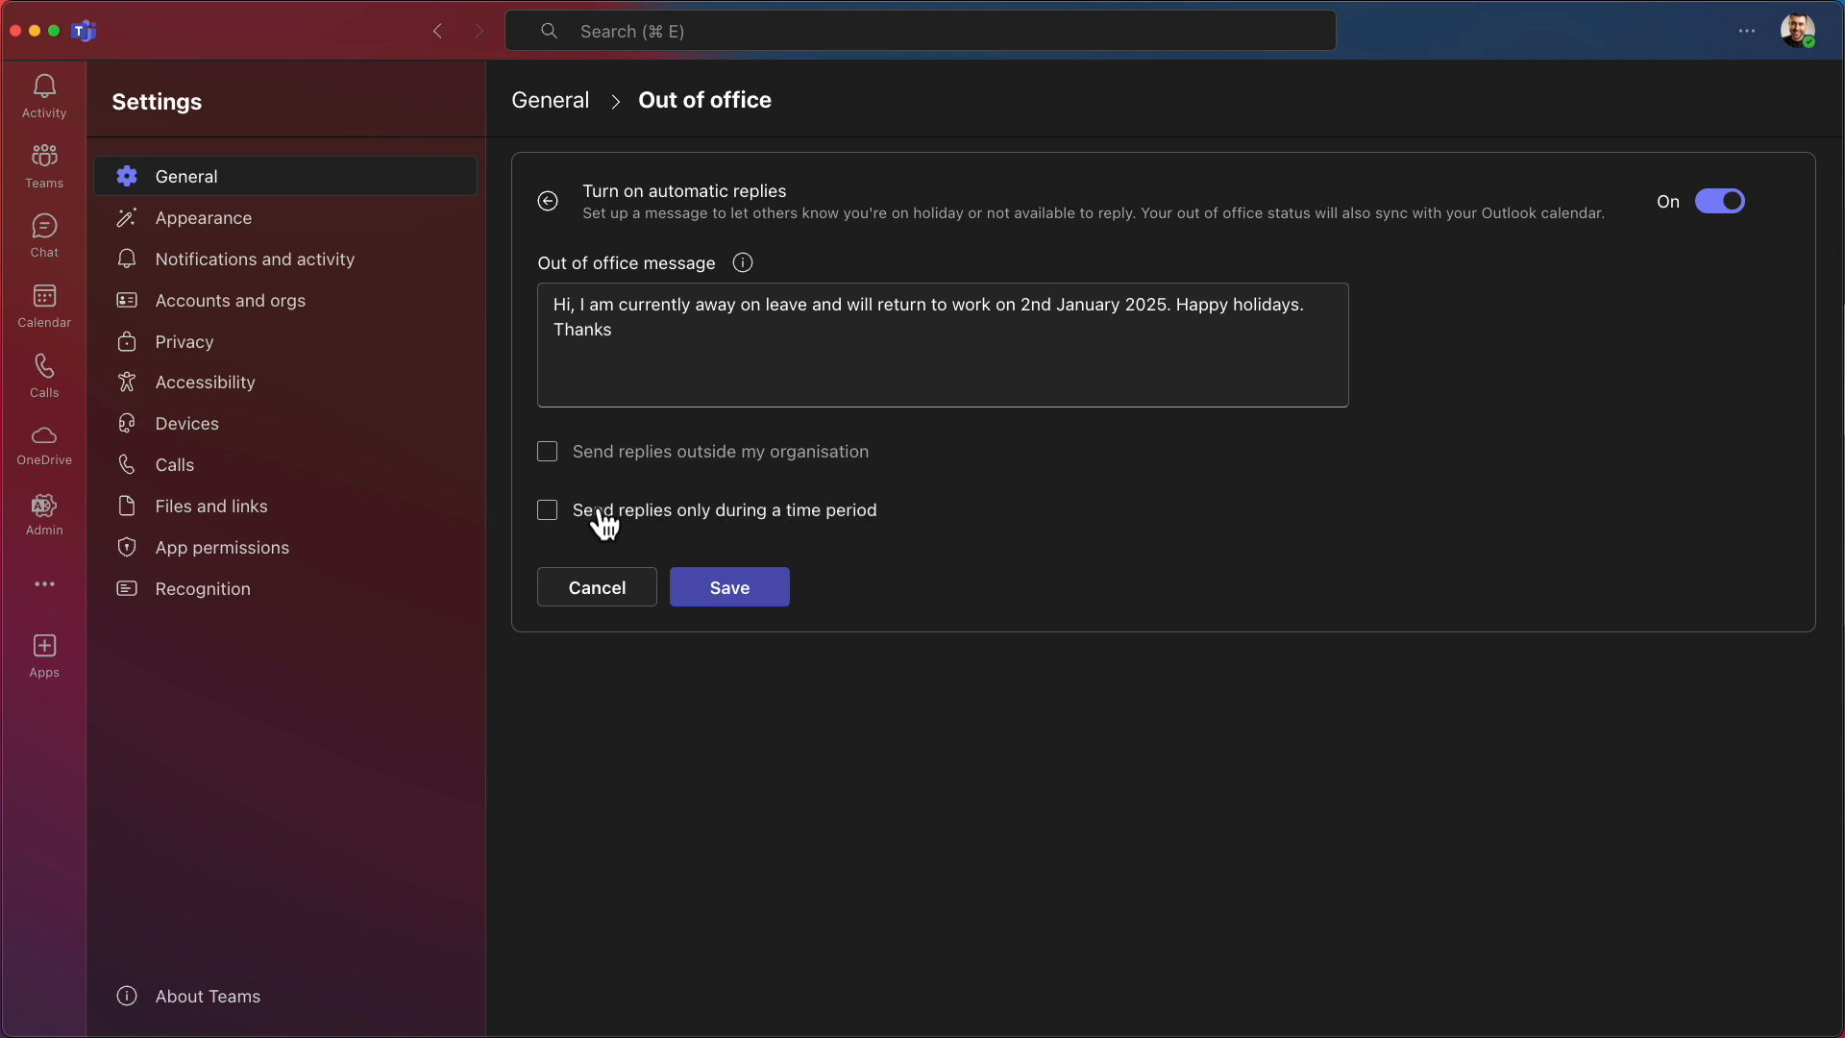
{"action": "left_click", "coordinate": [548, 509]}
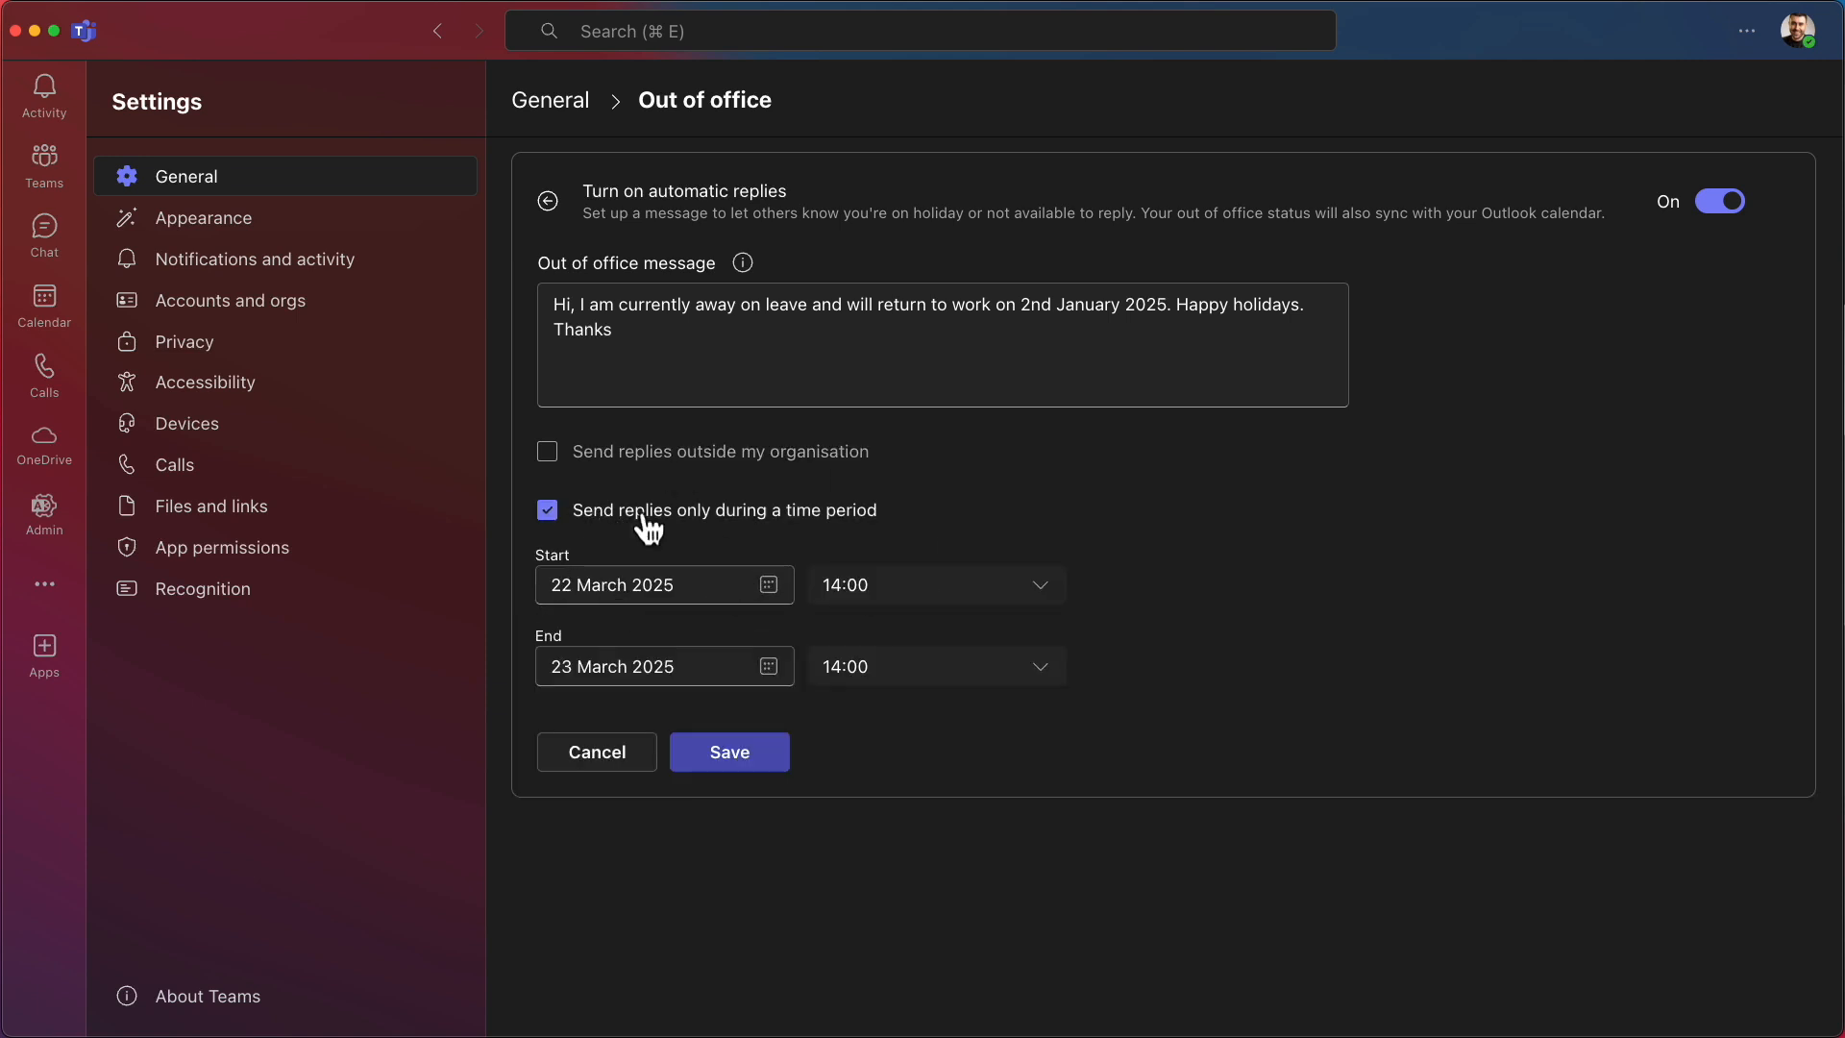
{"action": "left_click", "coordinate": [546, 509]}
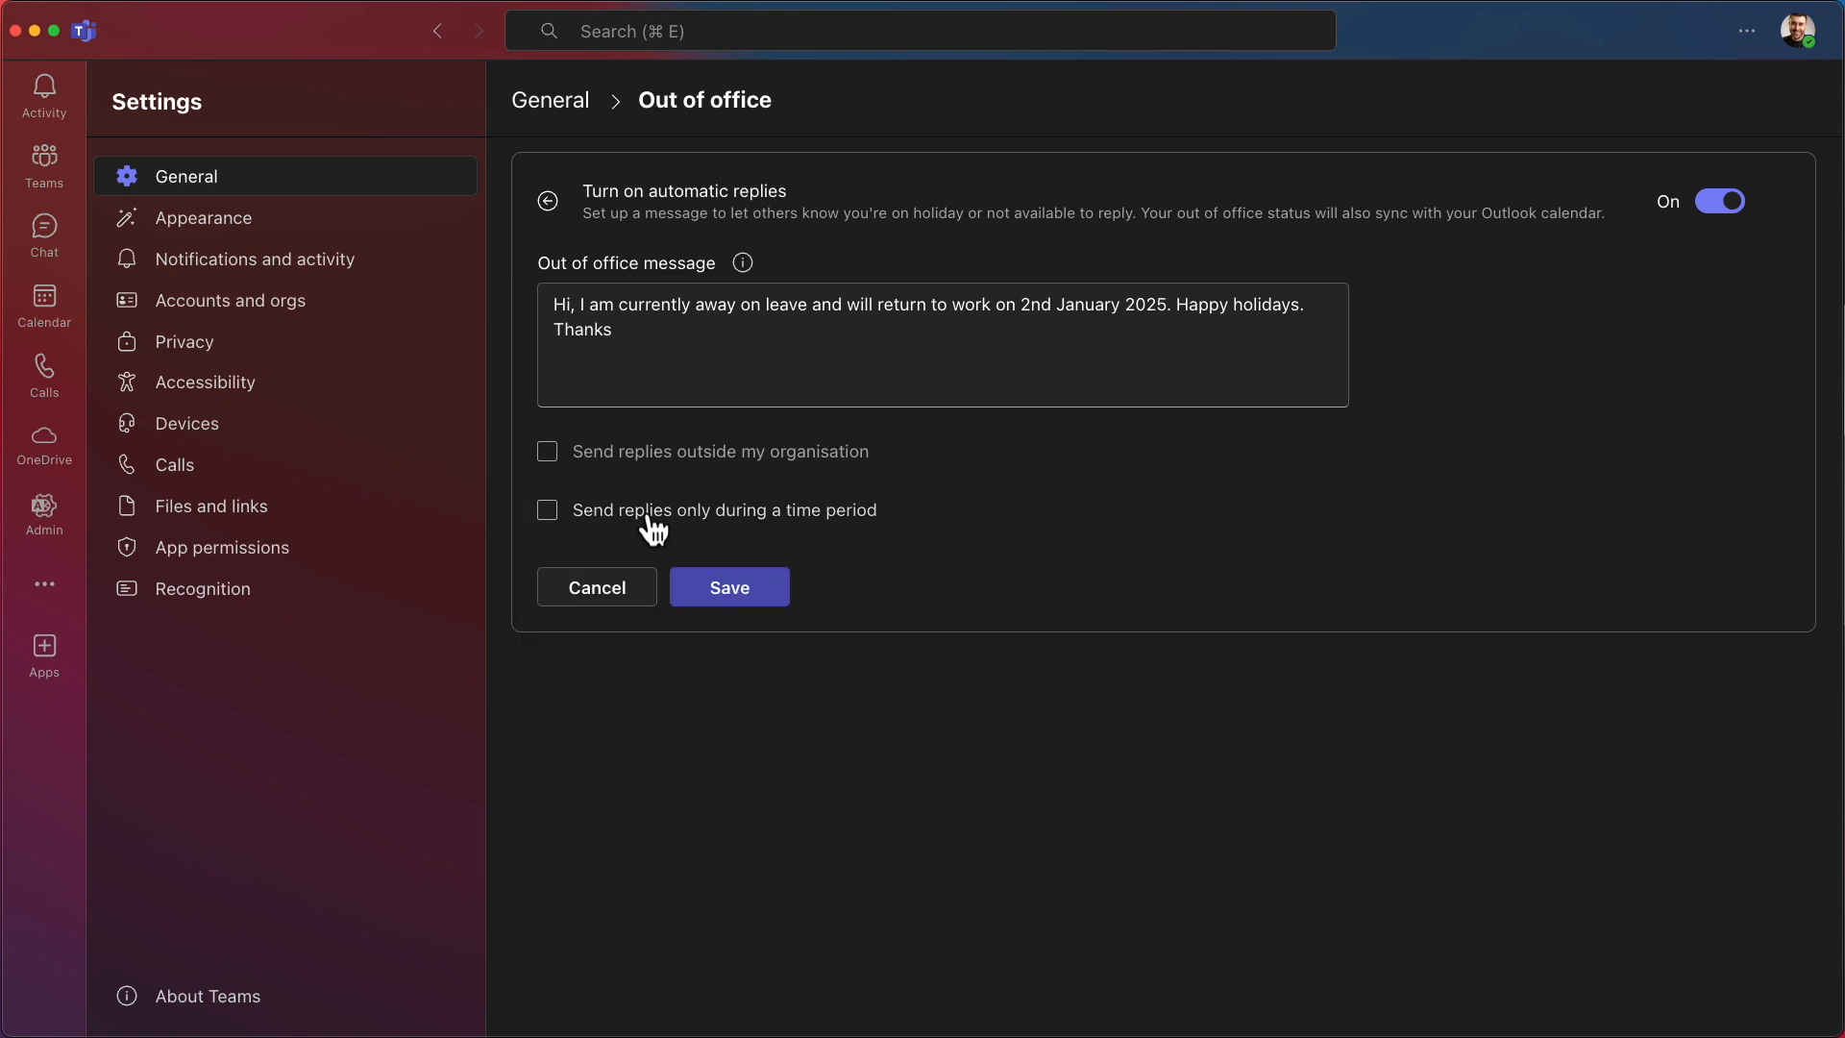
{"action": "mouse_move", "coordinate": [772, 617]}
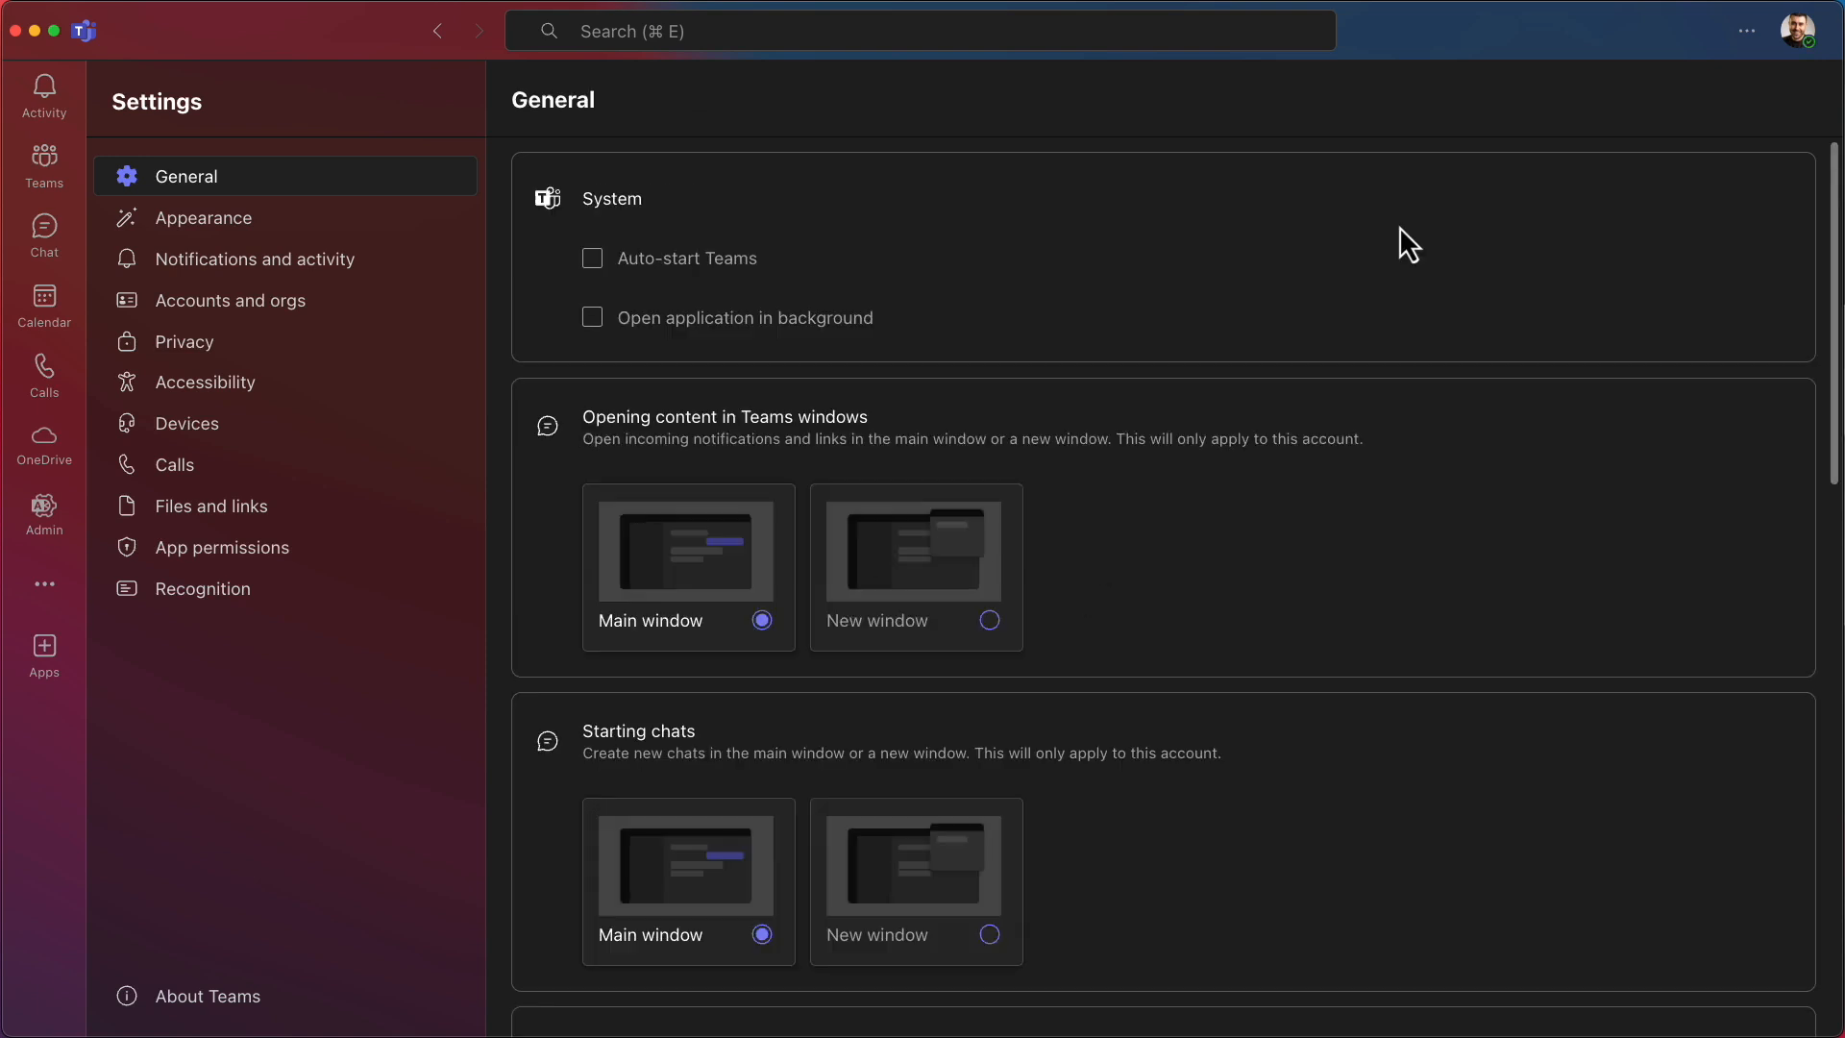
{"action": "left_click", "coordinate": [1810, 30]}
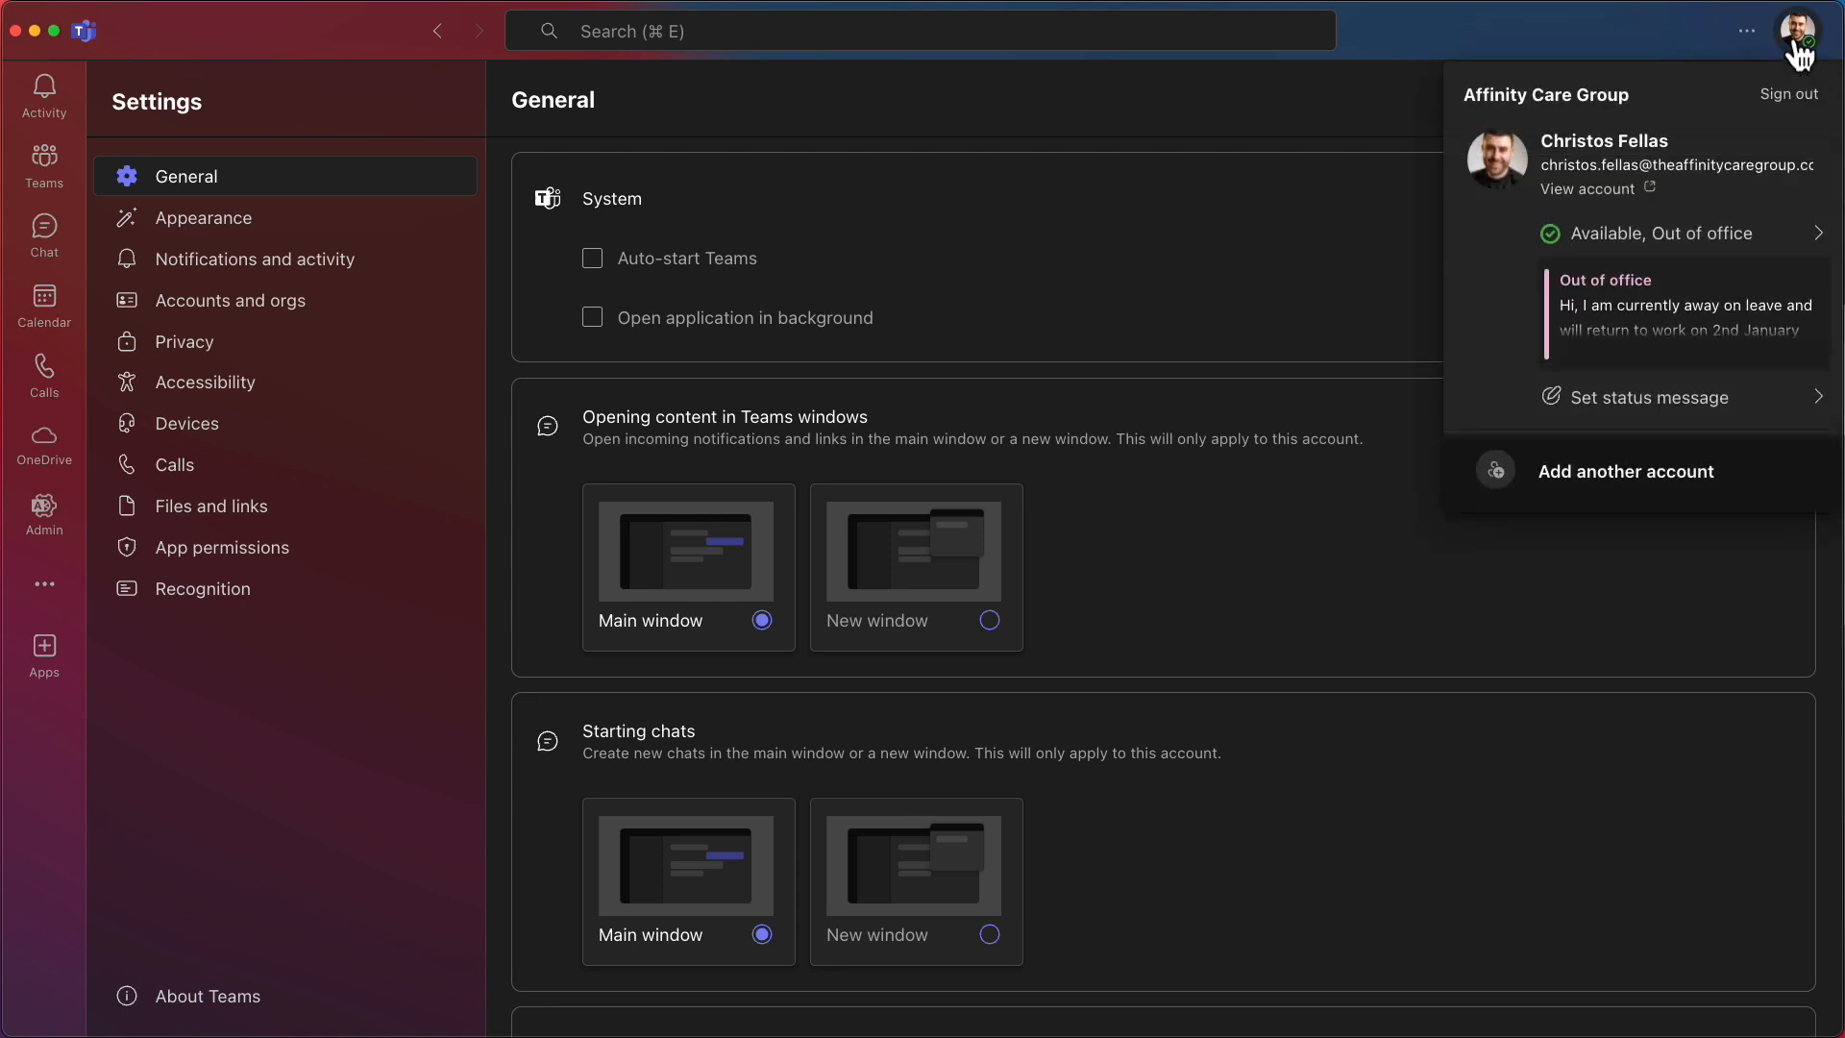
{"action": "mouse_move", "coordinate": [1641, 233]}
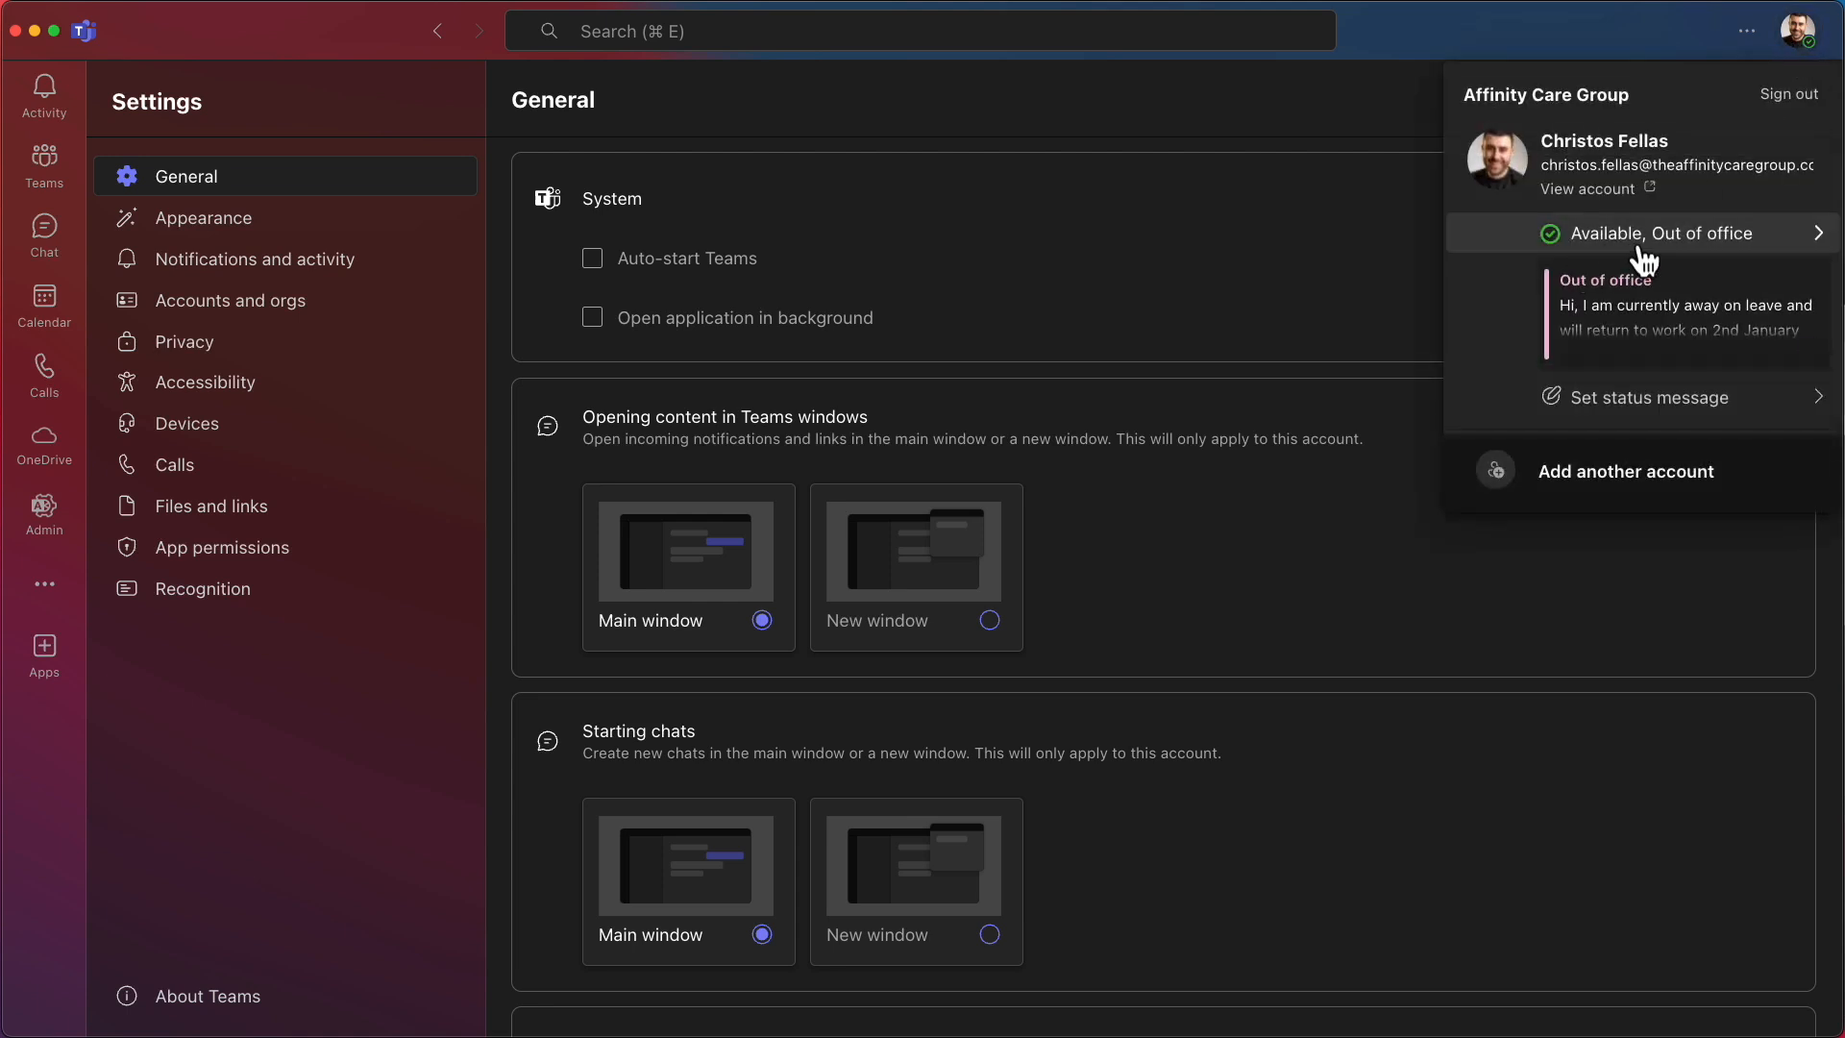
{"action": "mouse_move", "coordinate": [1603, 250]}
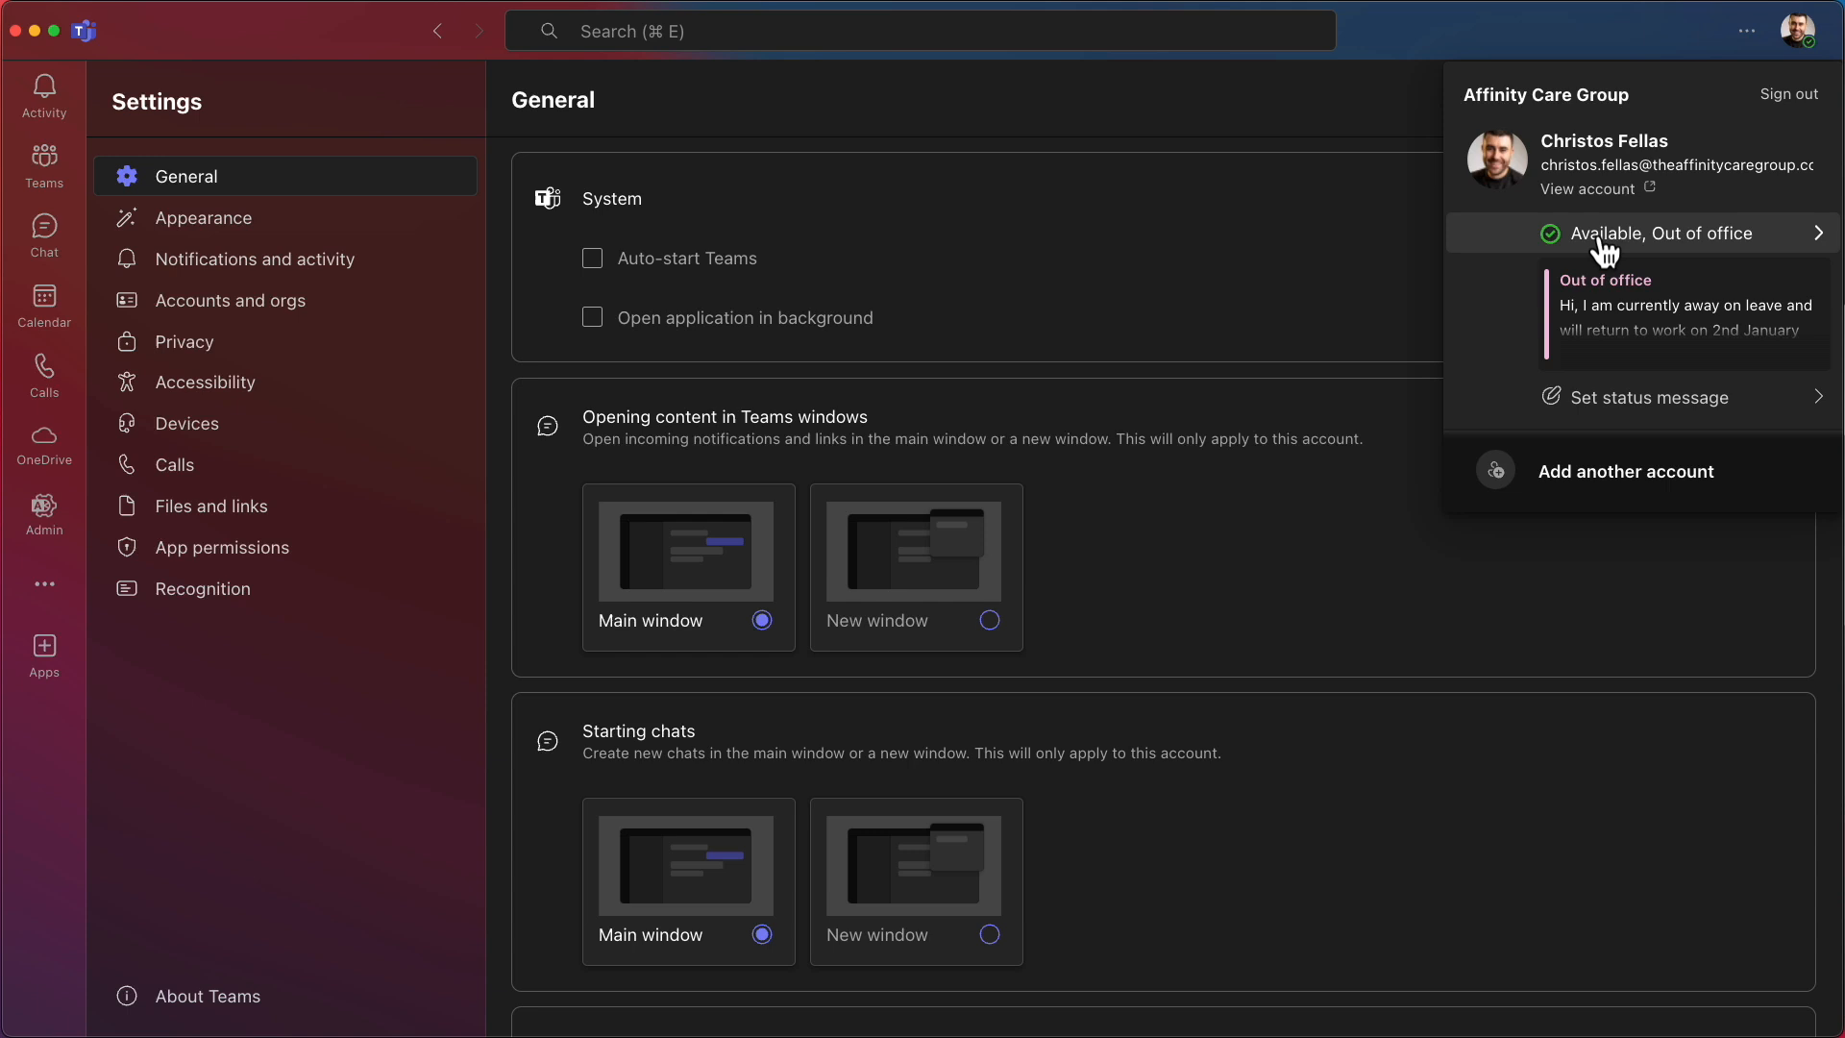
{"action": "mouse_move", "coordinate": [1680, 304]}
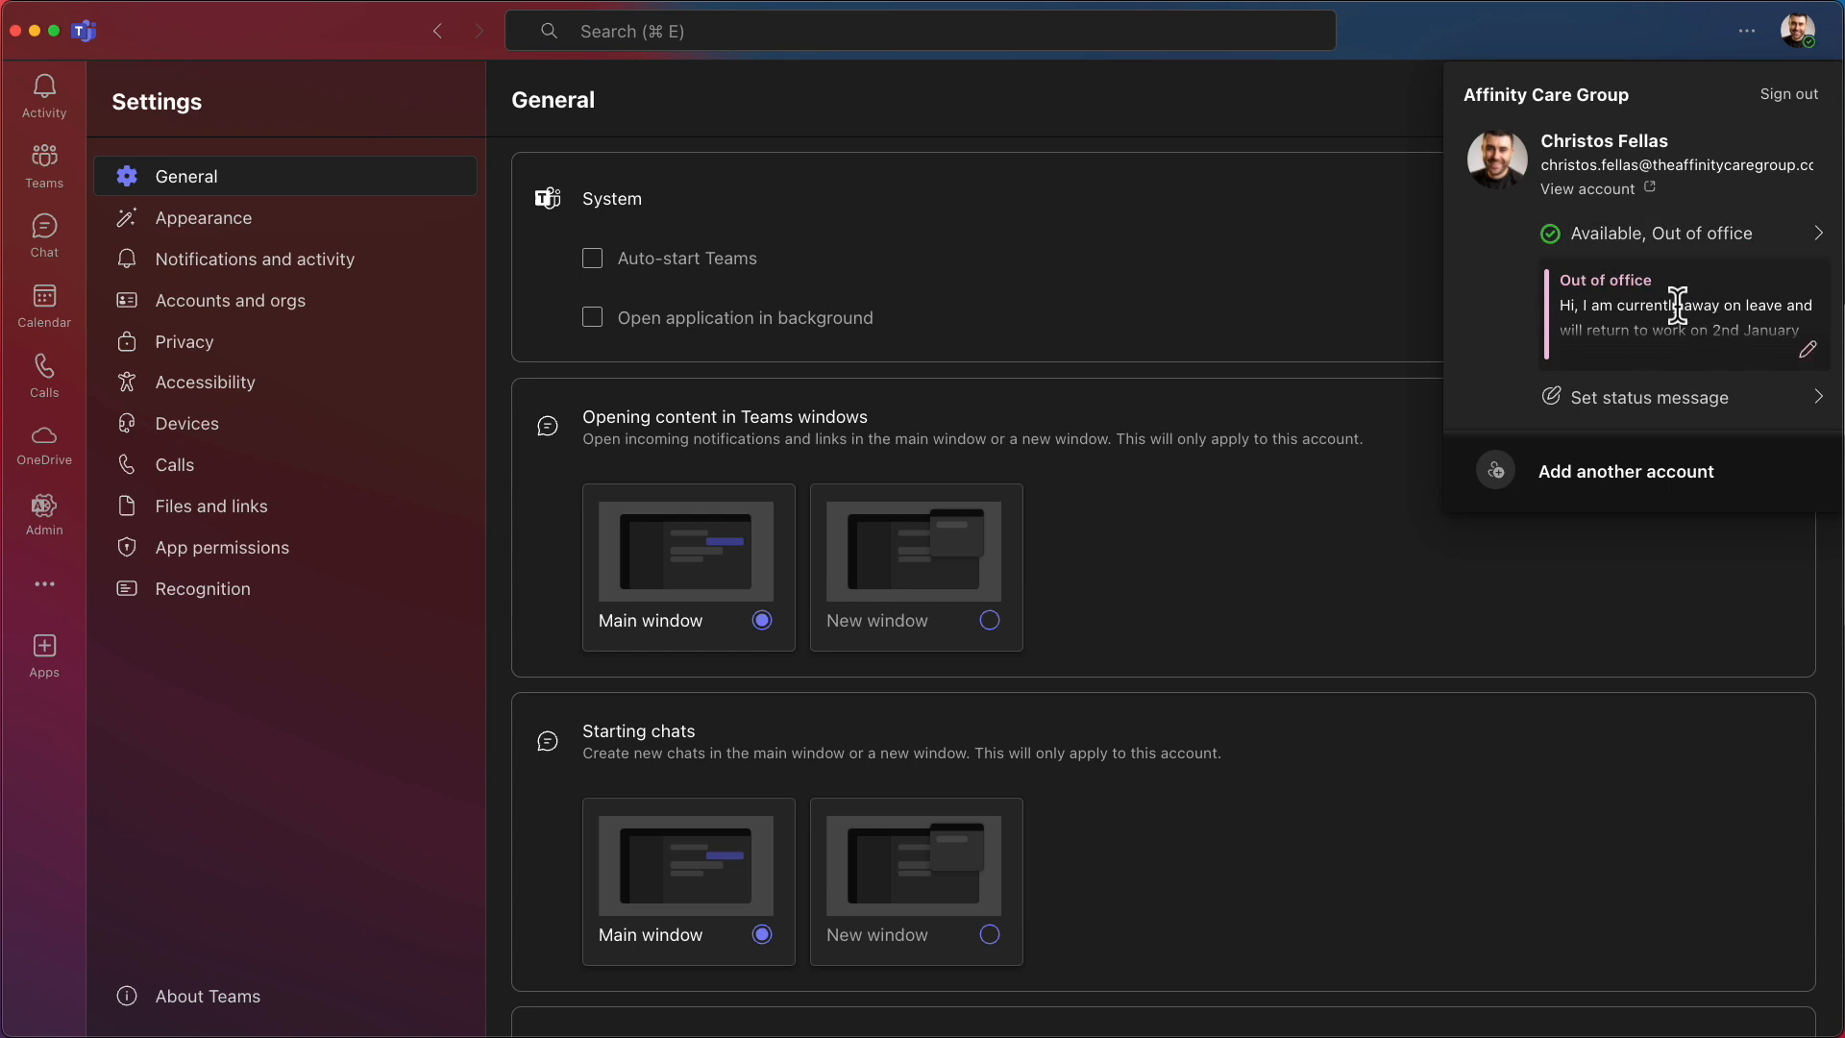
{"action": "mouse_move", "coordinate": [1695, 342]}
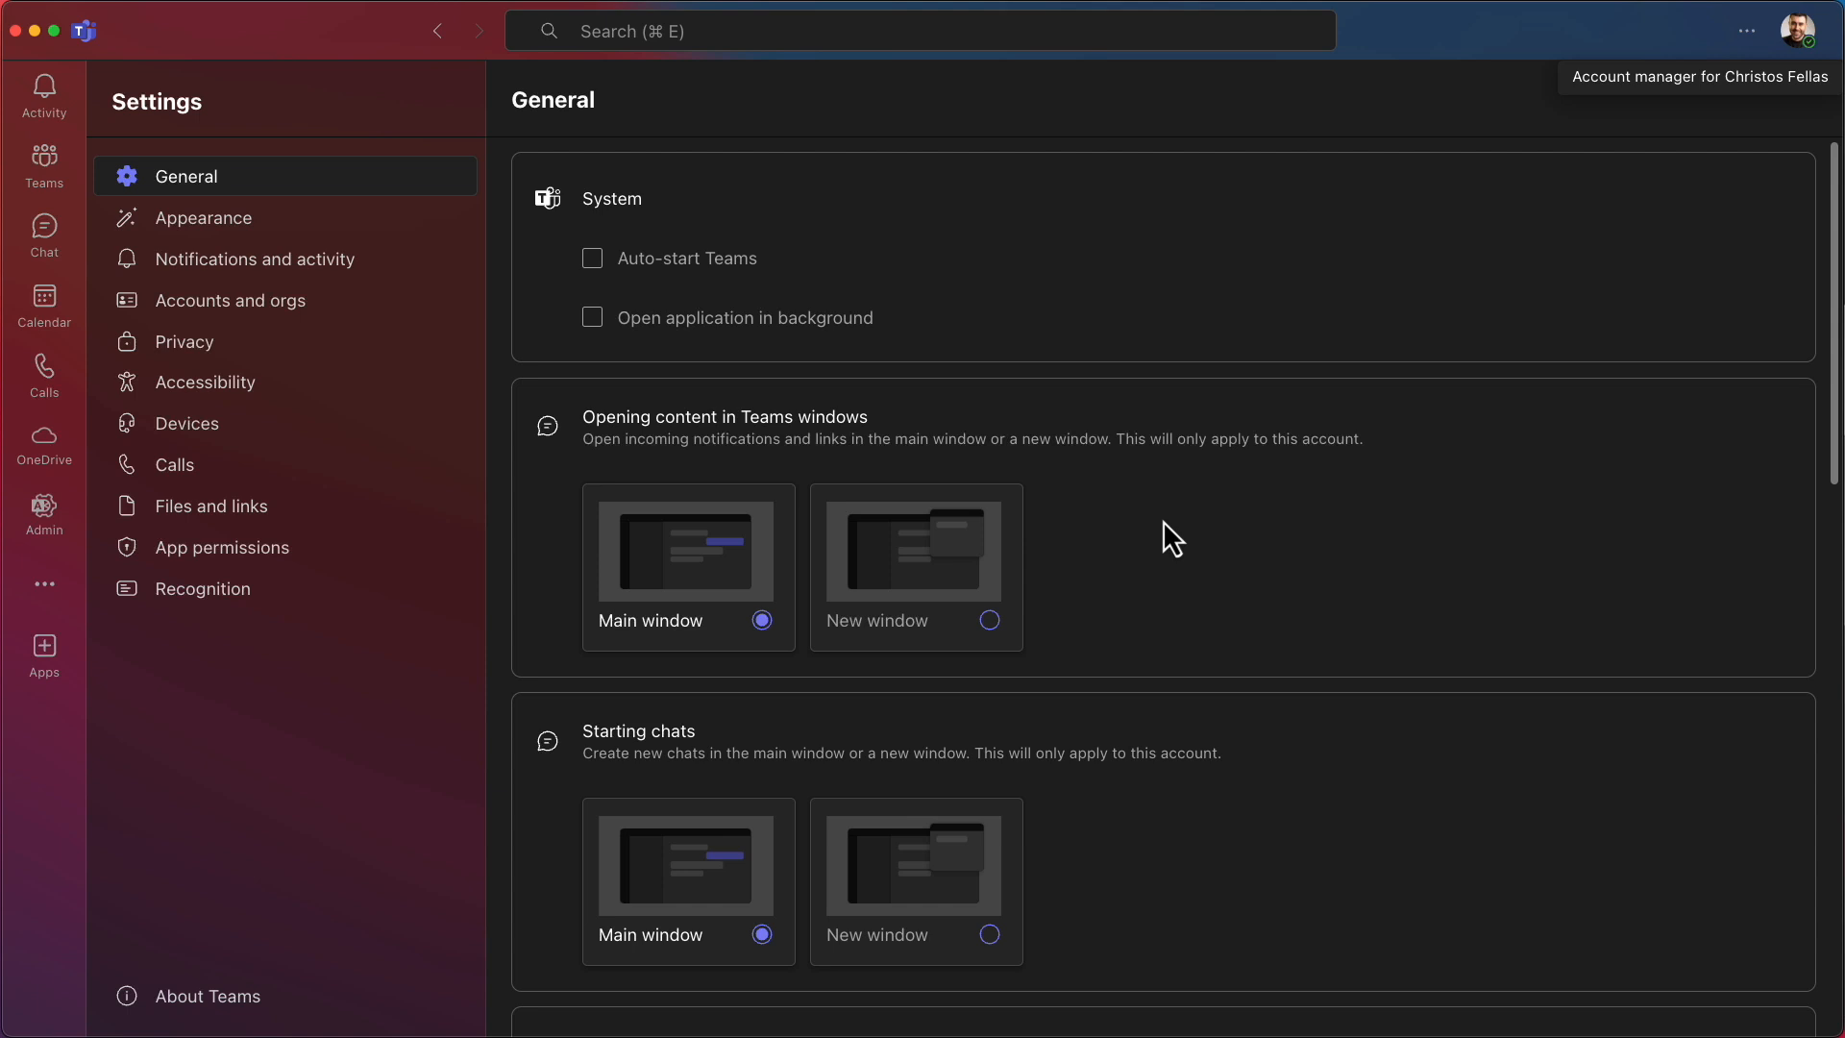
Switch automatic replies Off, save, and check the profile status reads Available
{"action": "scroll", "scroll_direction": "down", "scroll_amount": 3}
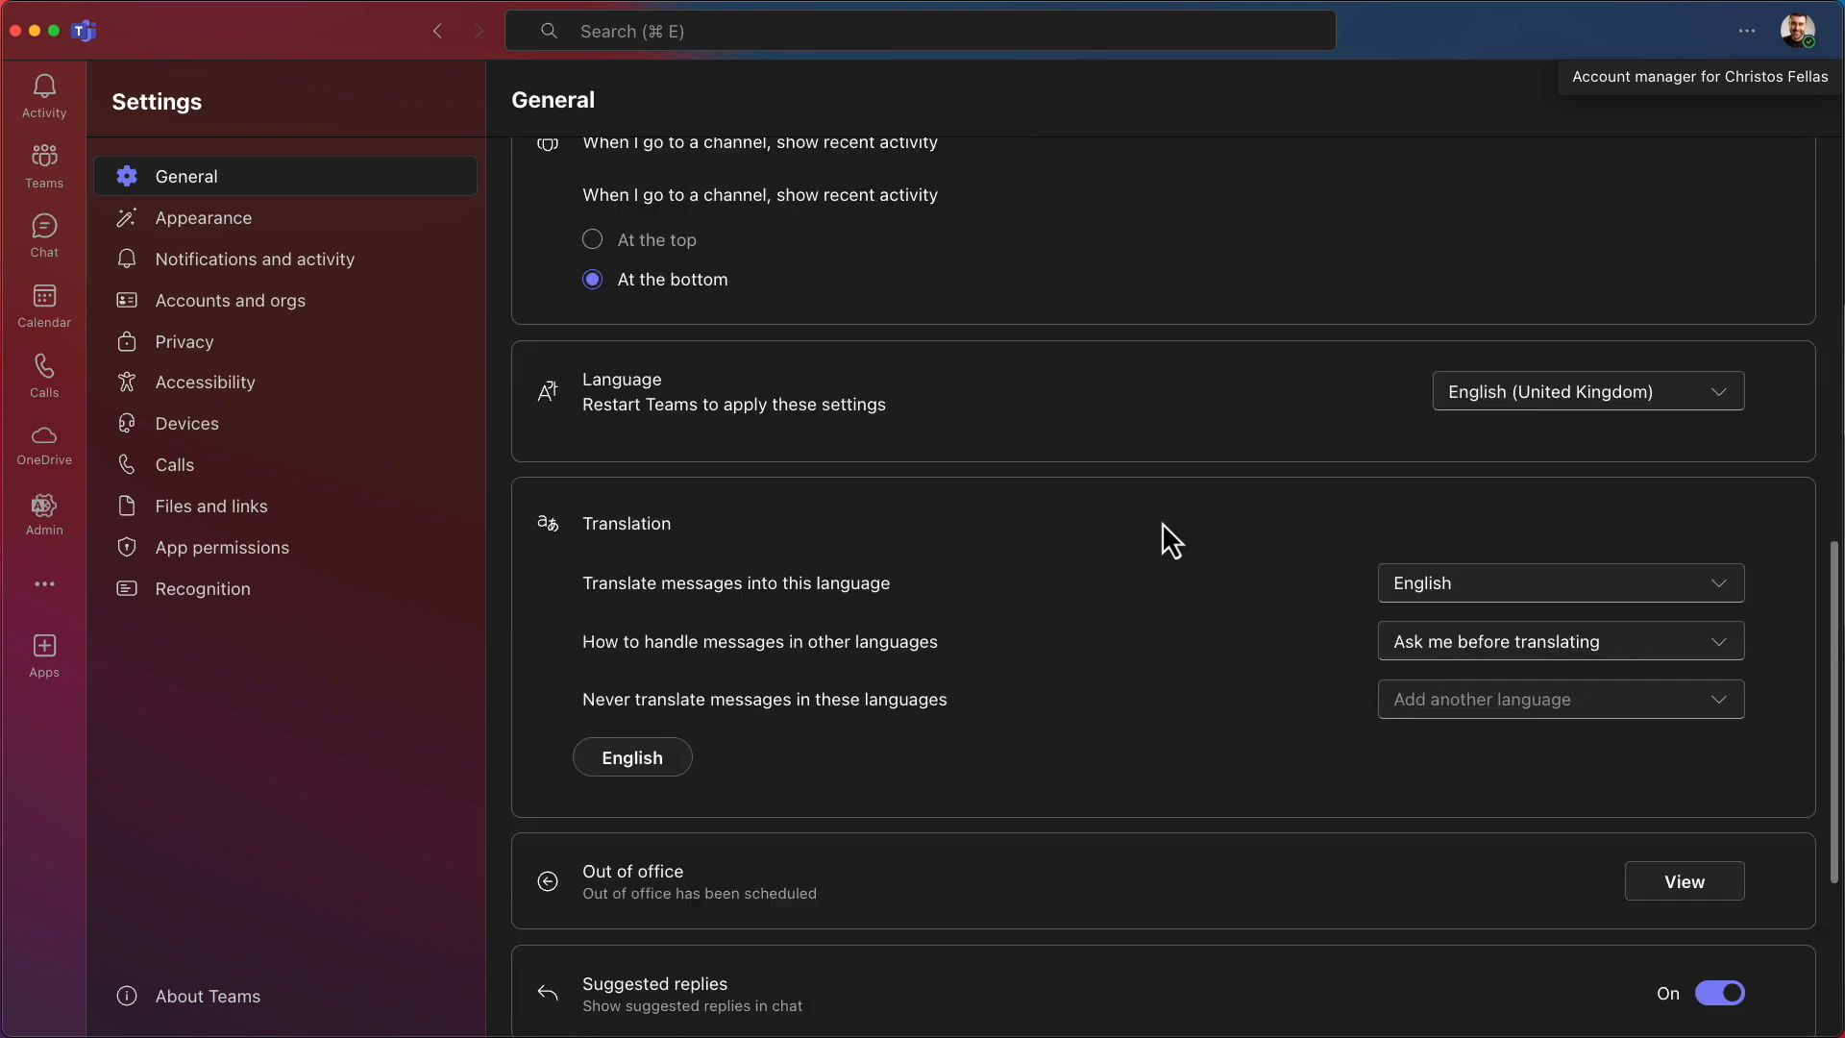
{"action": "scroll", "scroll_direction": "down", "scroll_amount": 3}
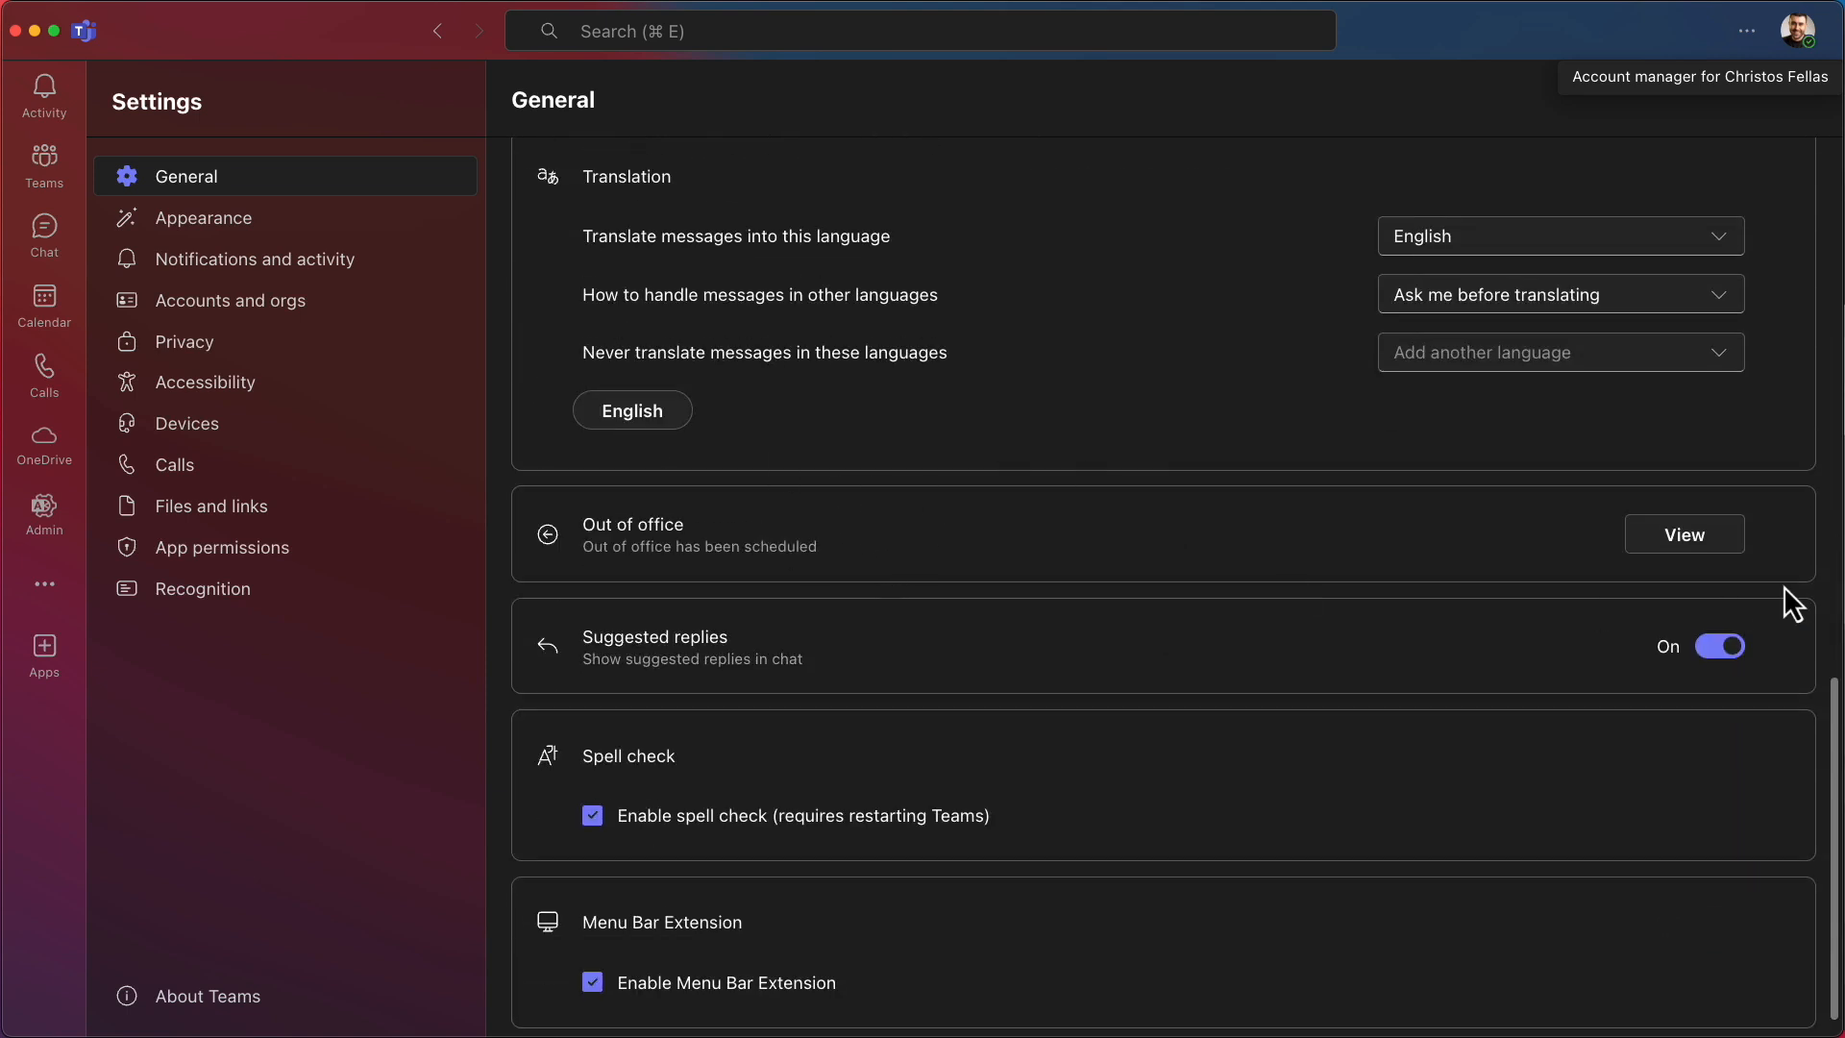
{"action": "left_click", "coordinate": [1683, 532]}
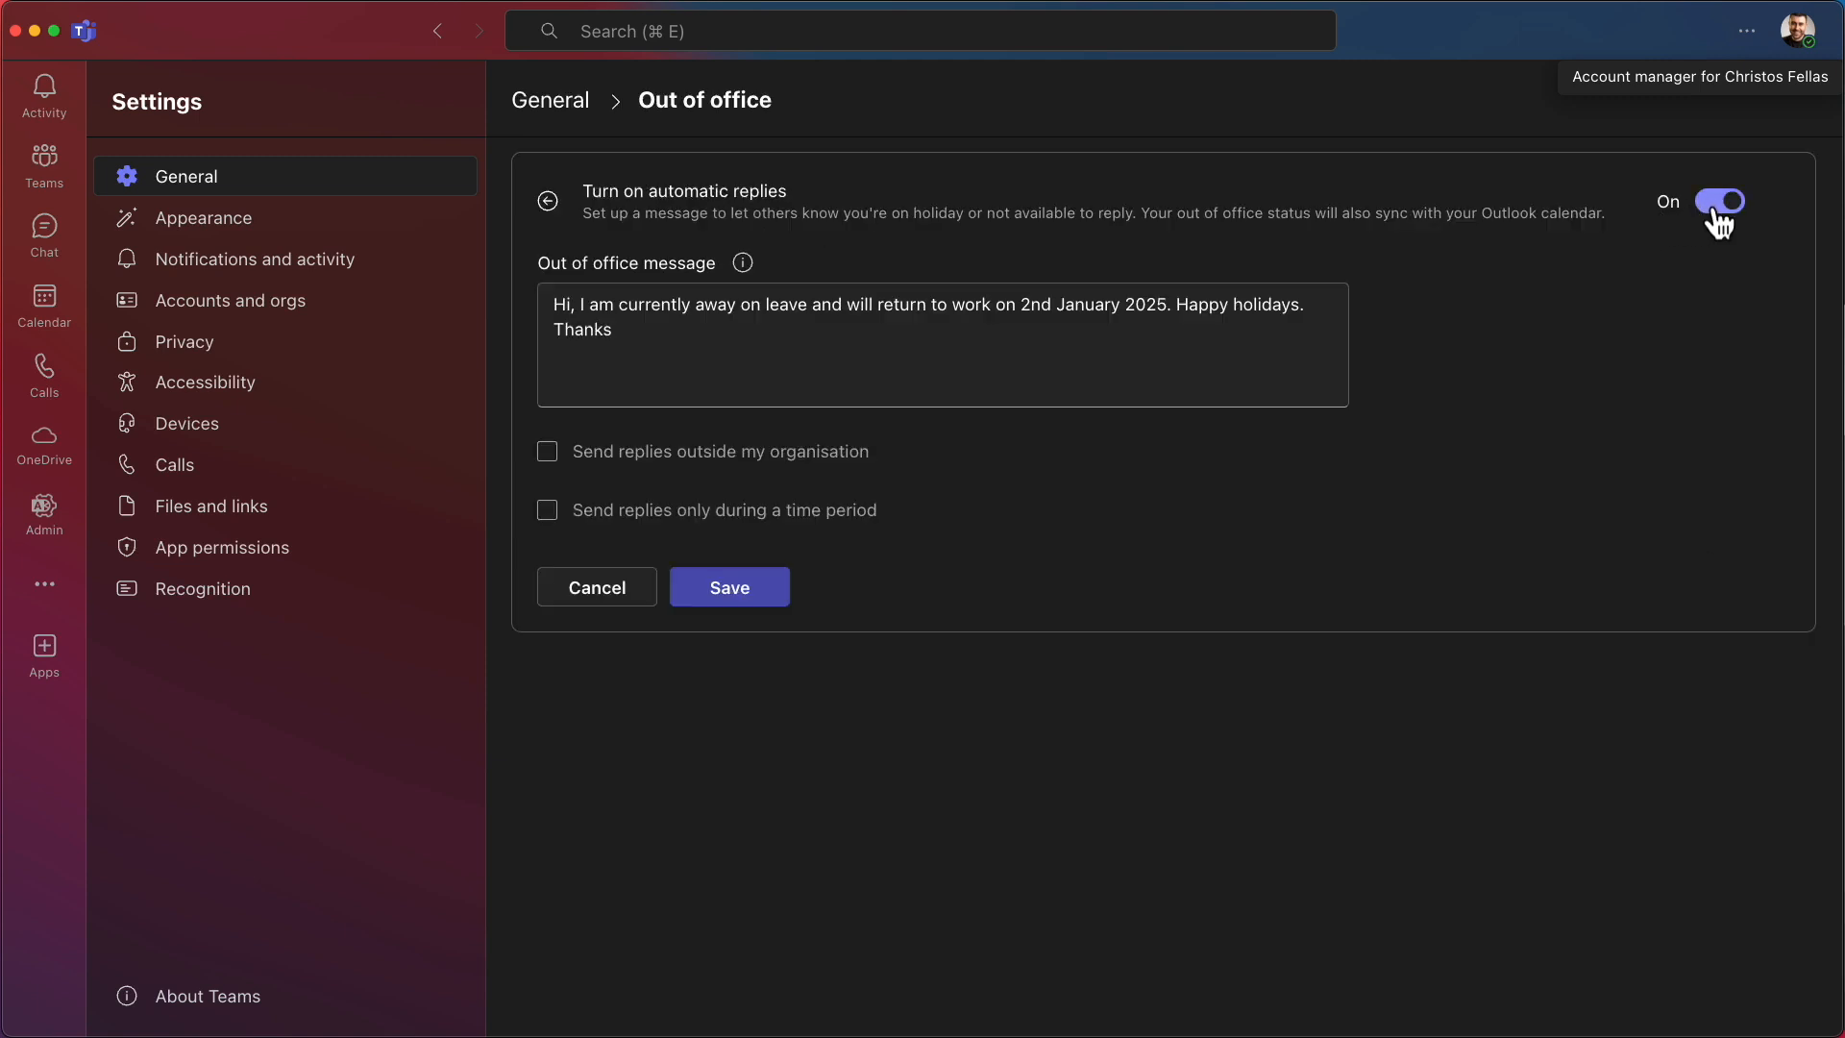
{"action": "left_click", "coordinate": [1716, 200]}
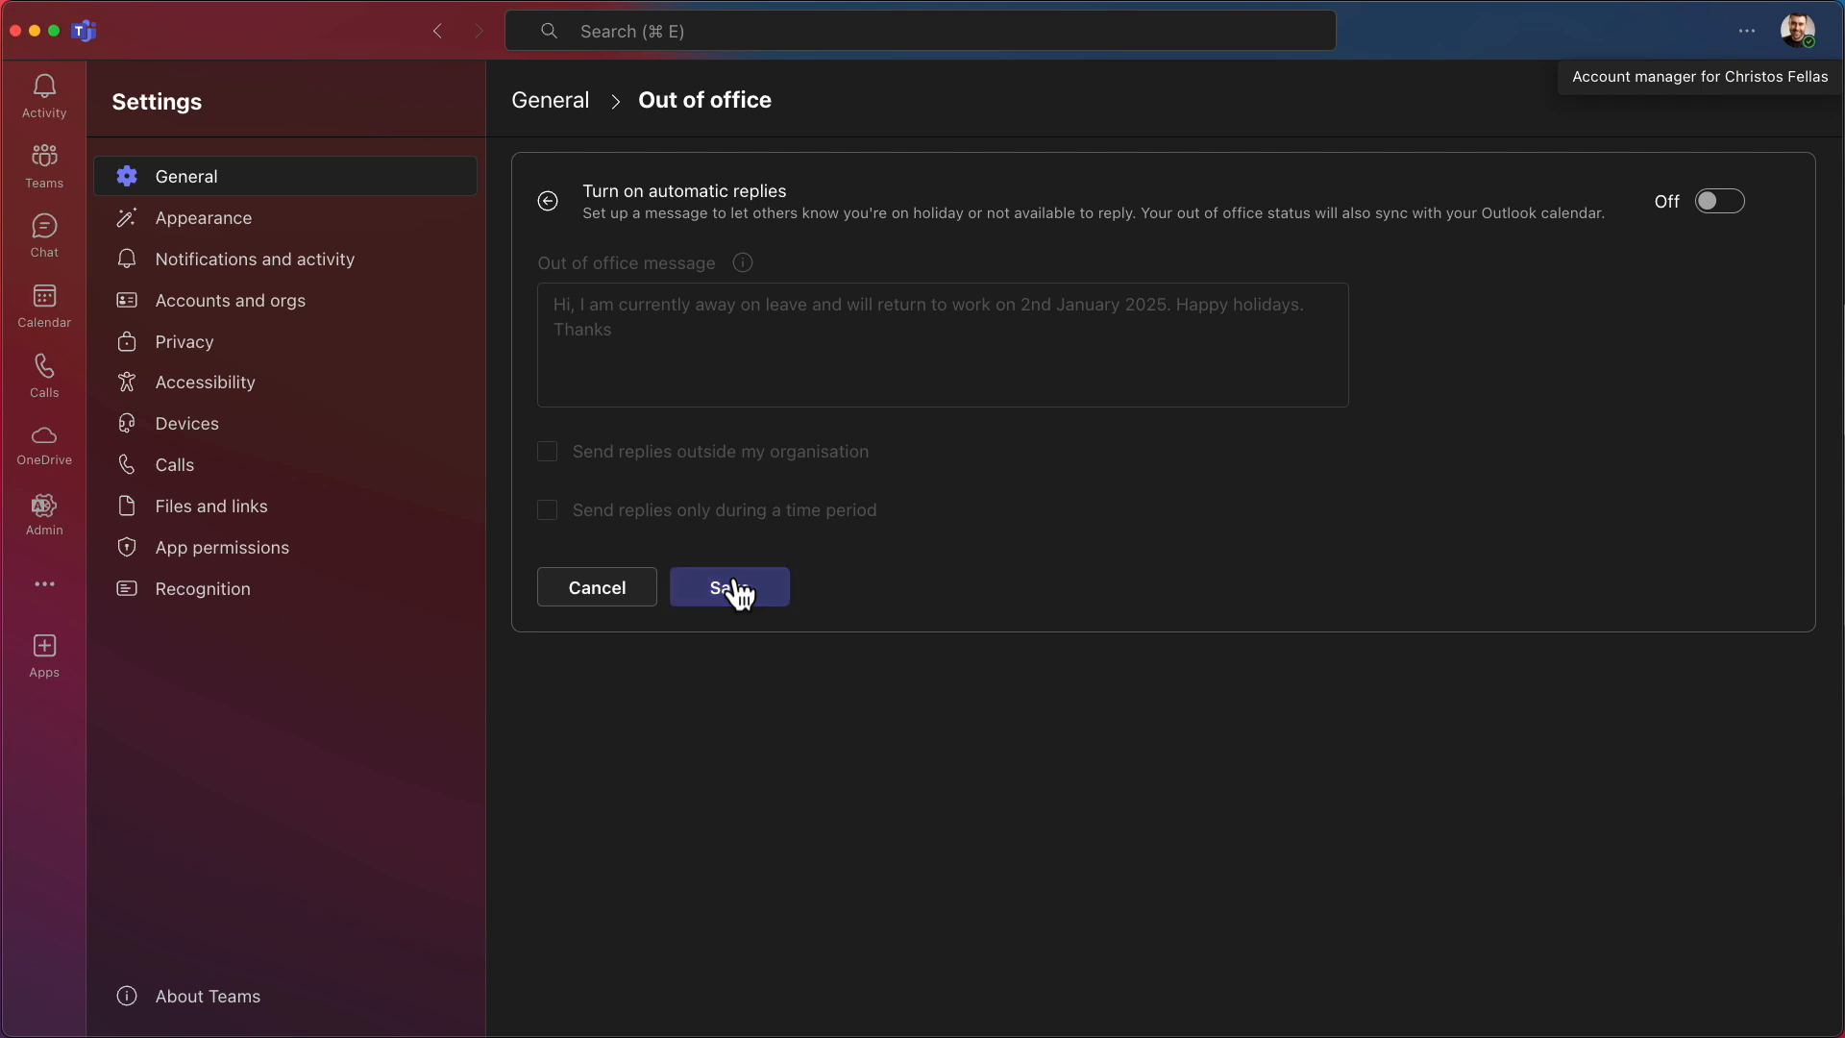
{"action": "left_click", "coordinate": [726, 588]}
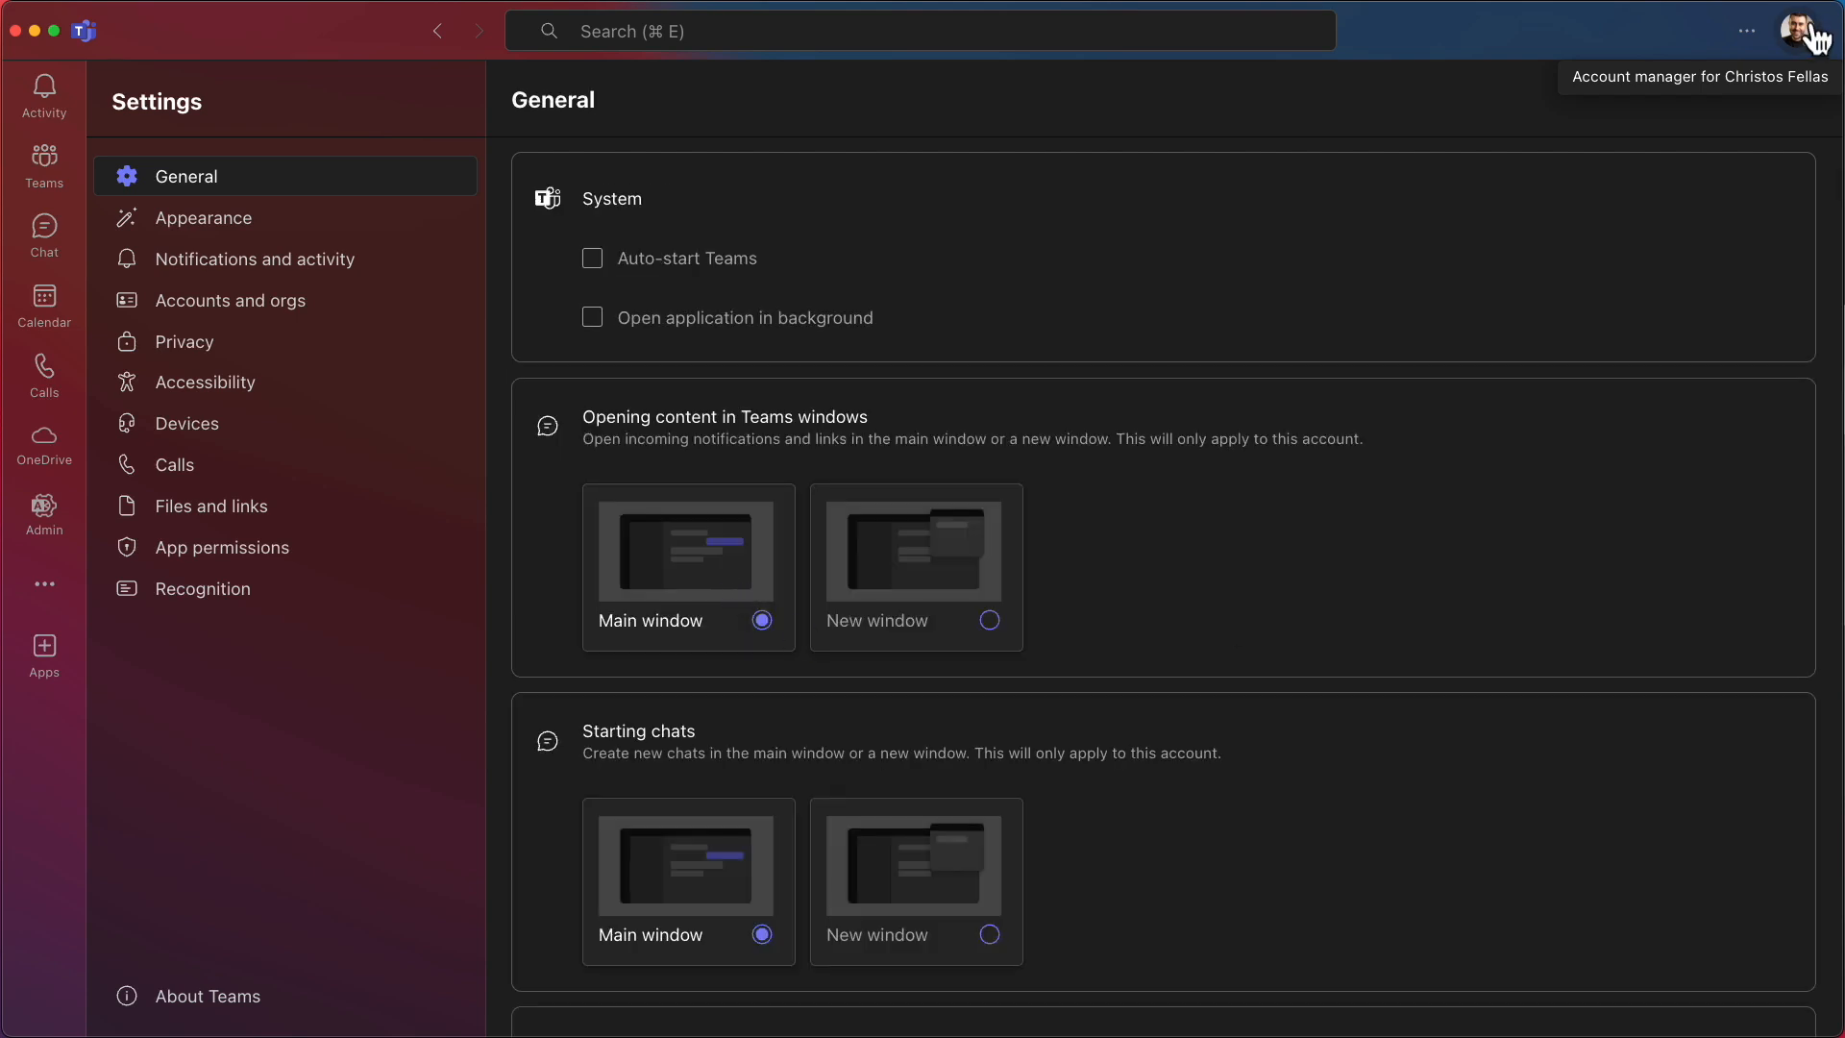
{"action": "left_click", "coordinate": [1816, 31]}
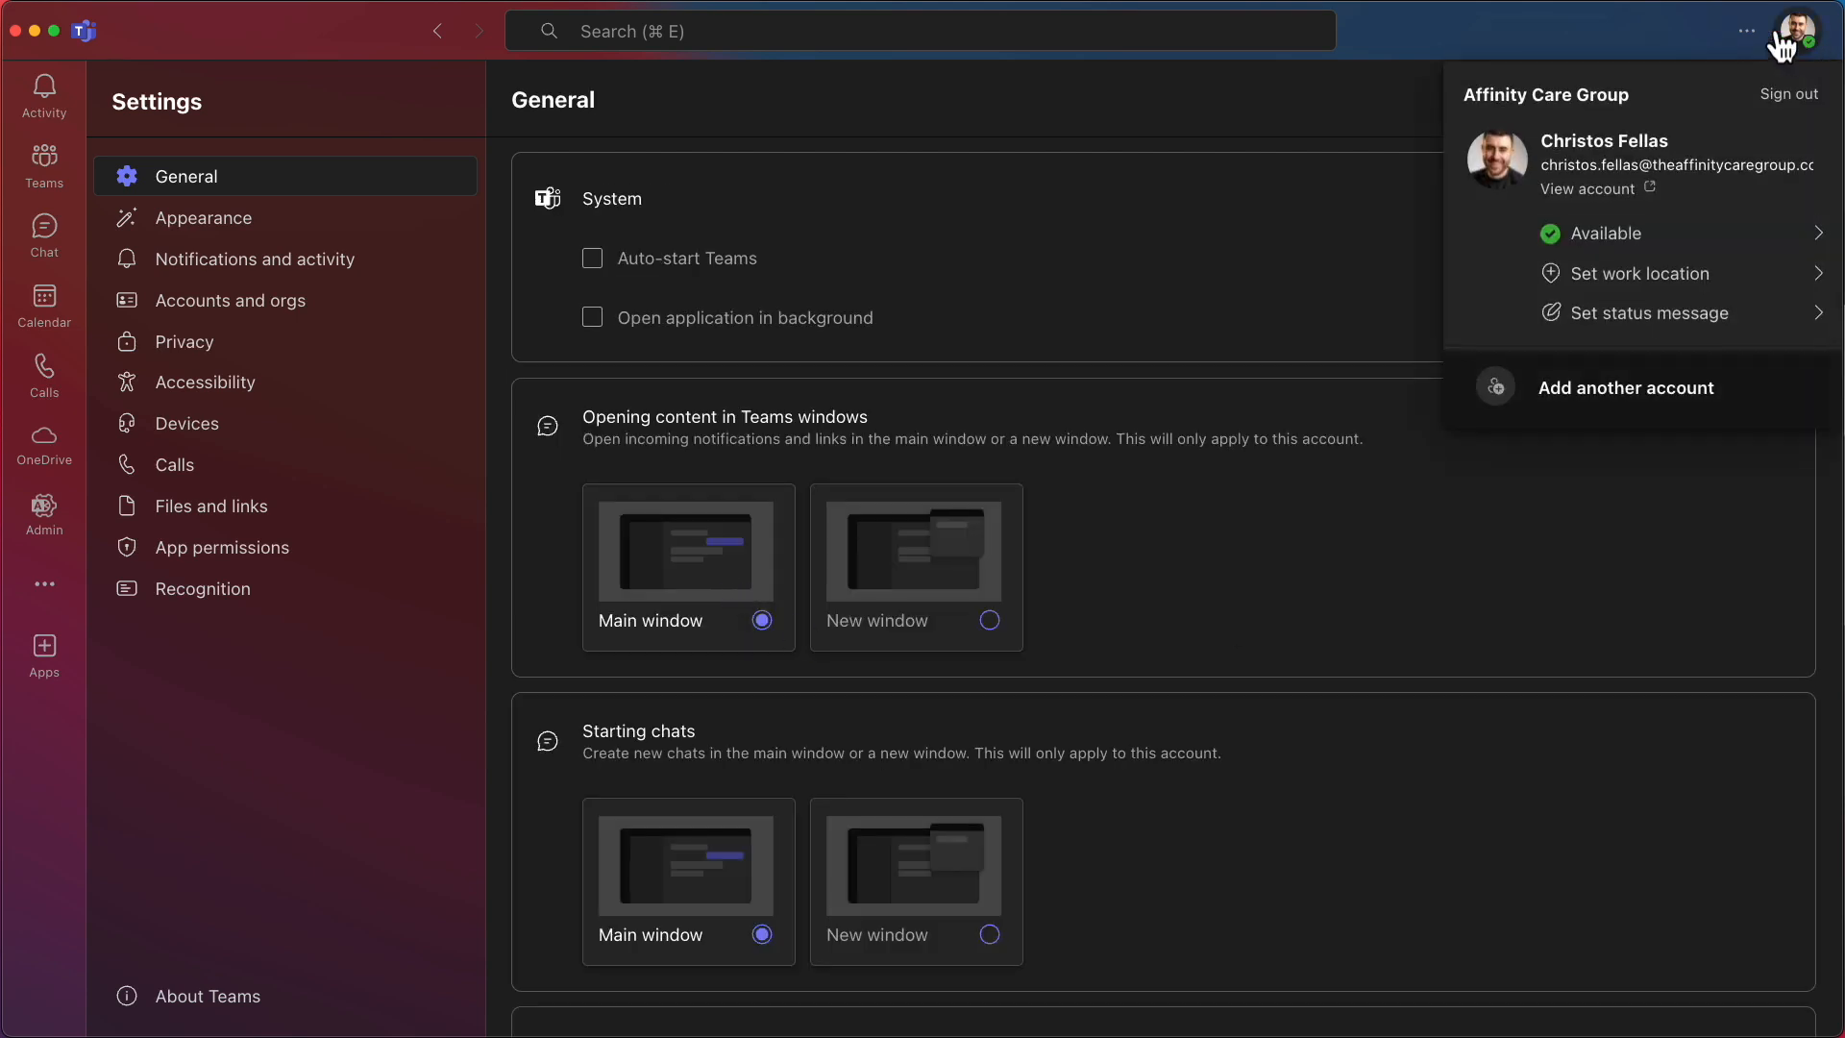